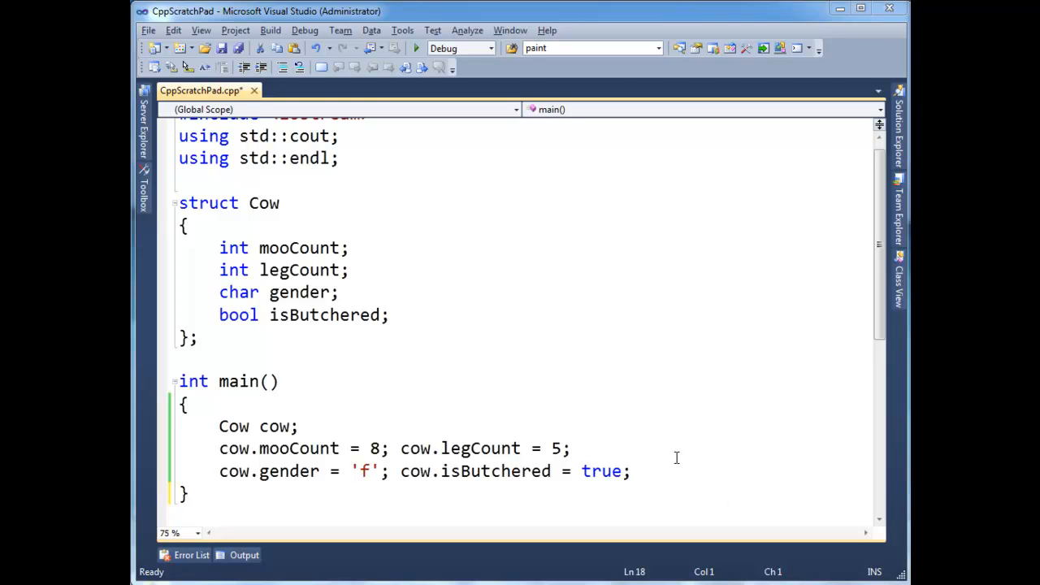
- Highlight the Cow declaration, bool member and field assignments, then add a blank line after 'true;'
left_click(632, 471)
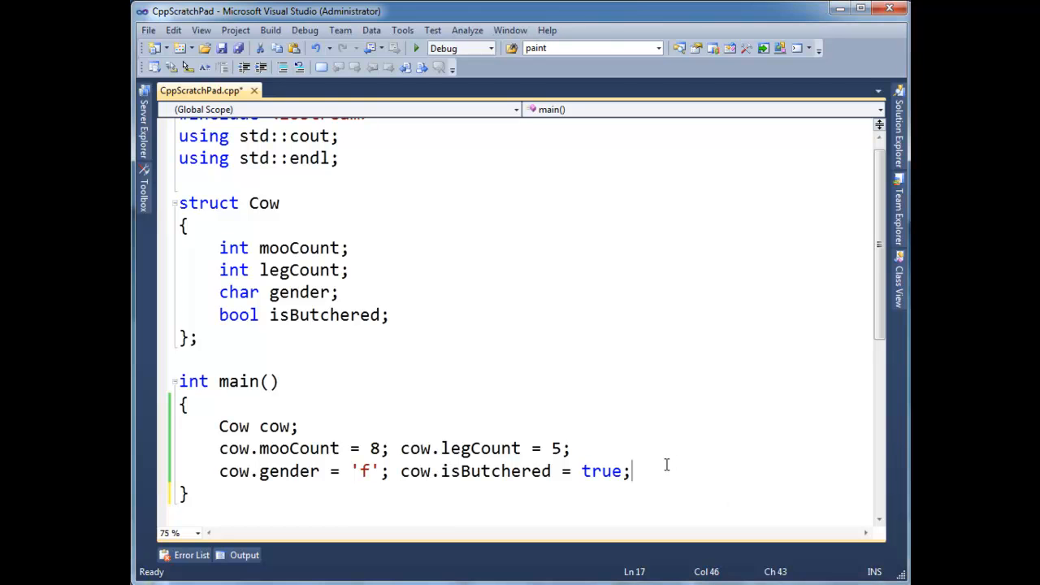
mouse_move(327, 247)
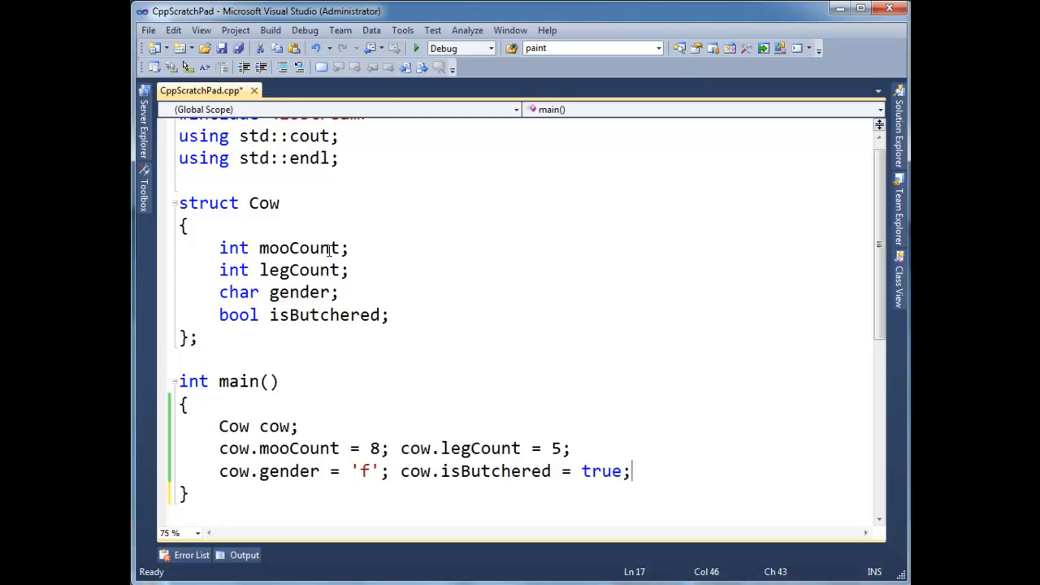
left_click(200, 203)
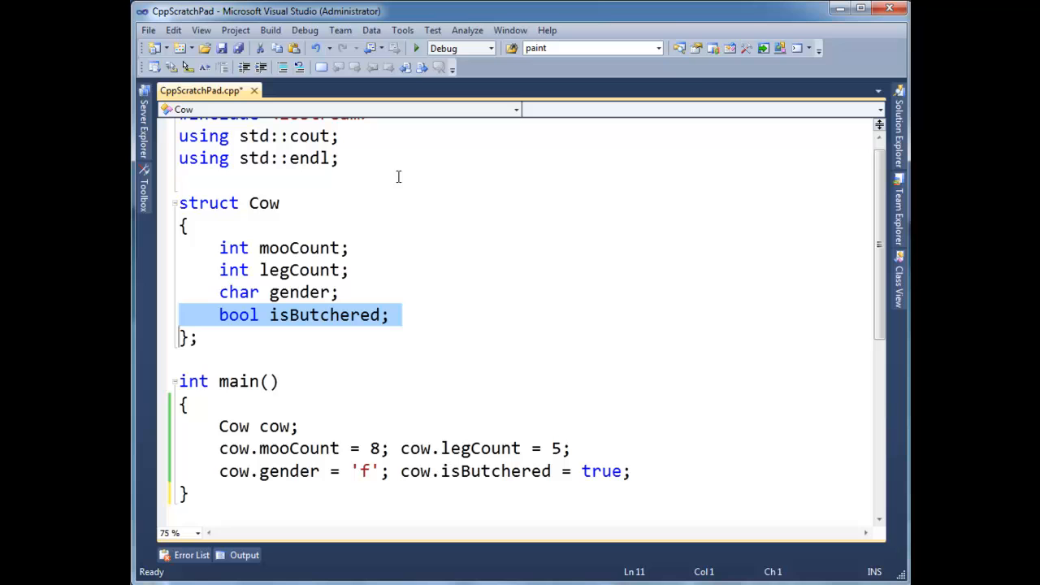
mouse_move(371, 212)
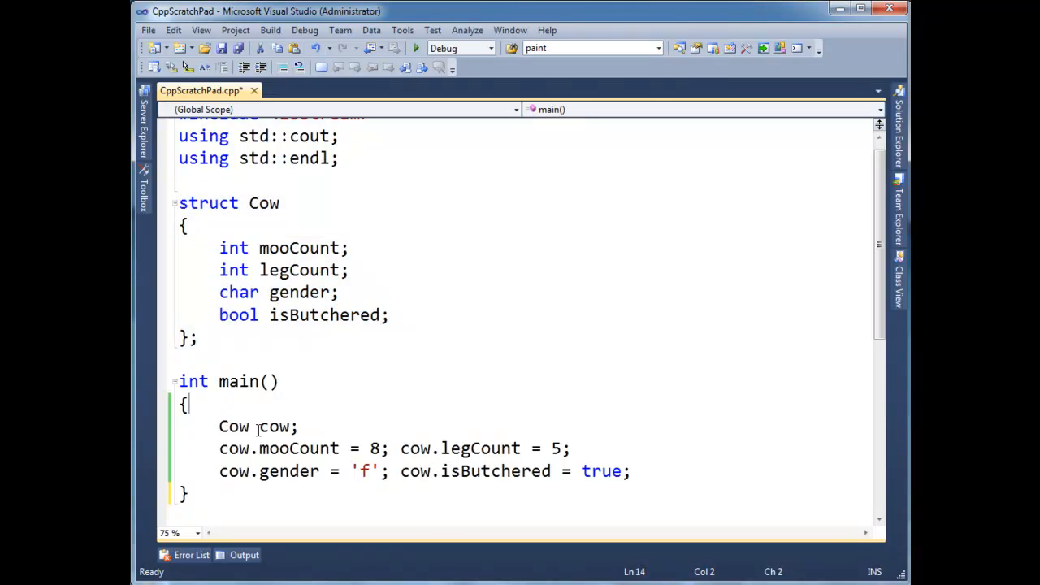
left_click_drag(219, 425, 300, 426)
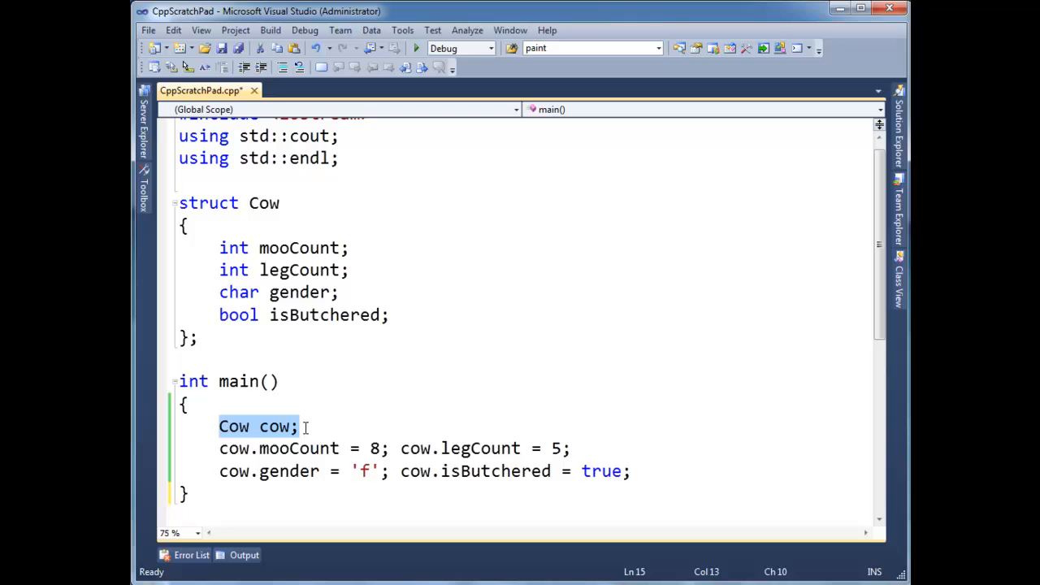
mouse_move(270, 425)
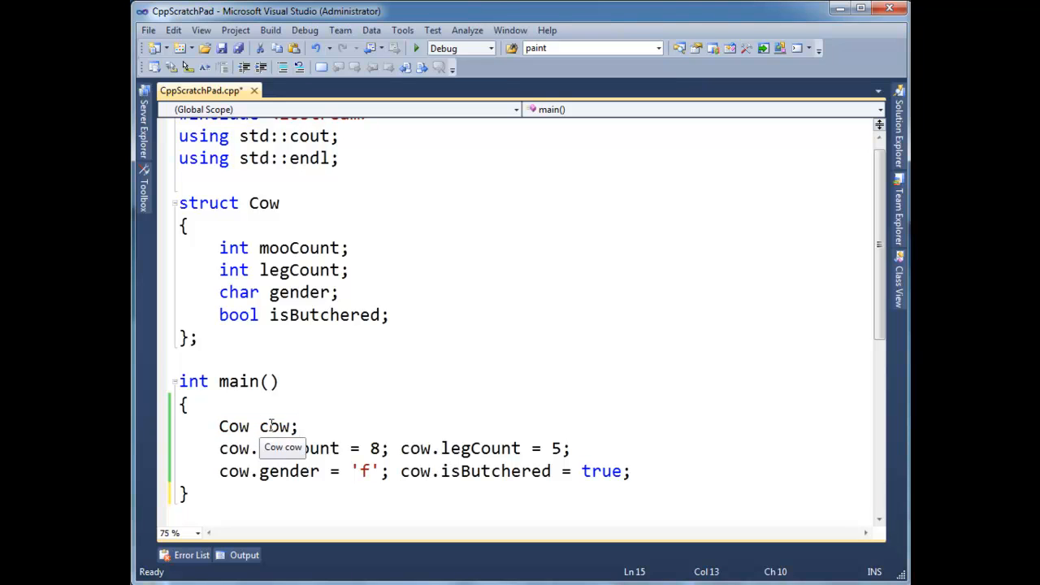
double_click(274, 425)
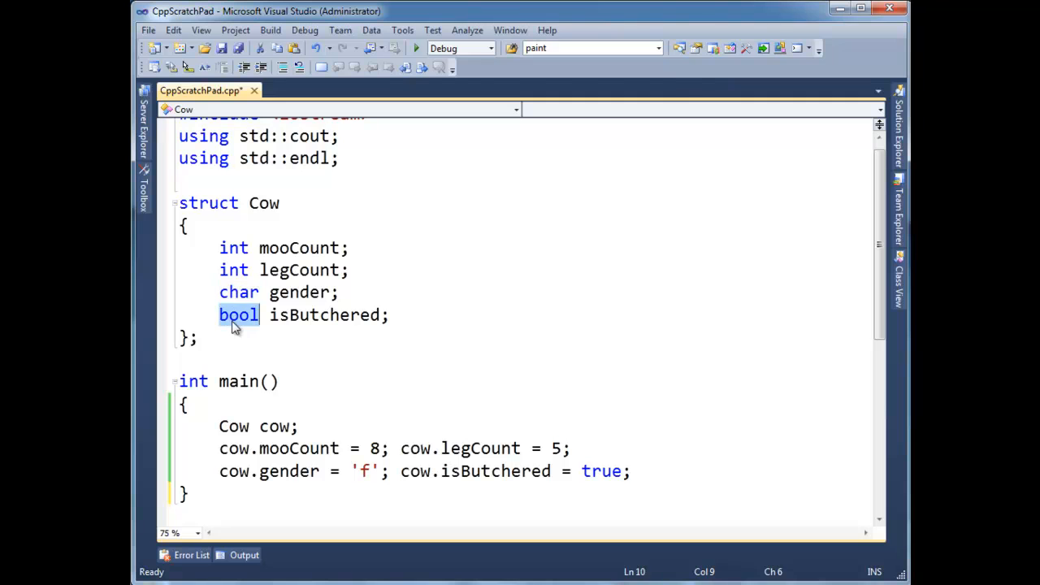
left_click(188, 225)
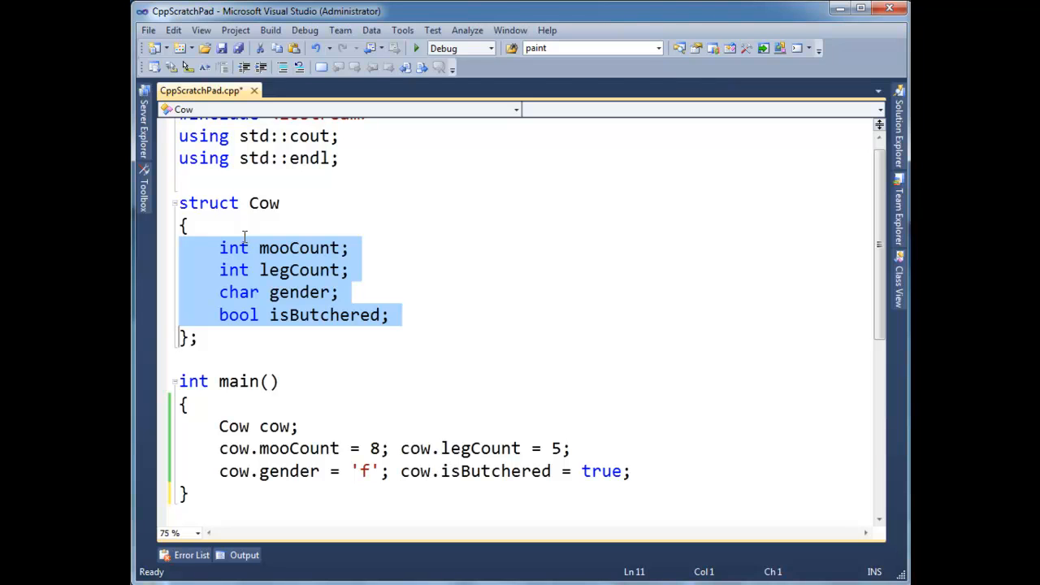
mouse_move(311, 424)
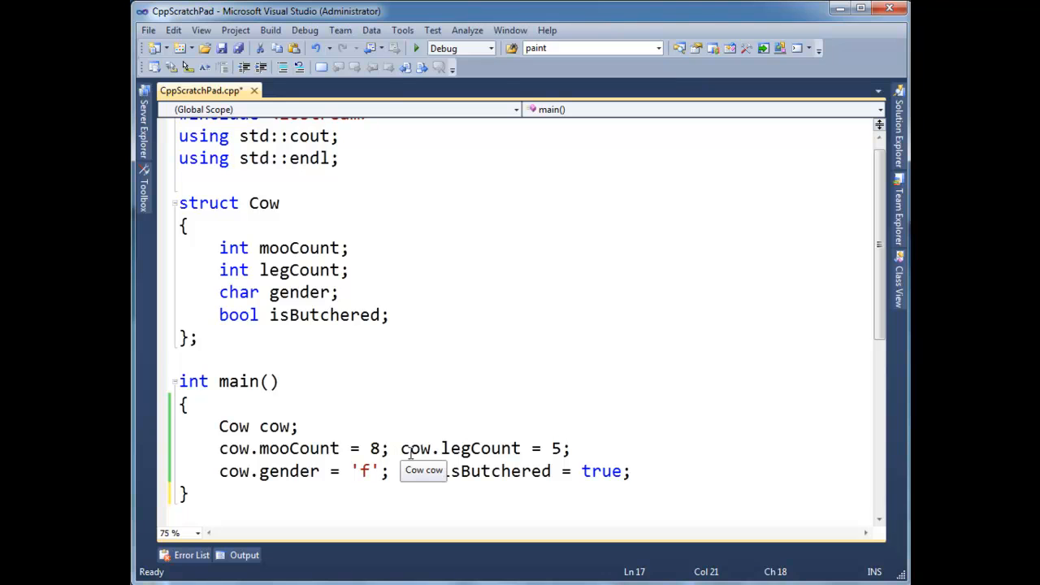
double_click(558, 448)
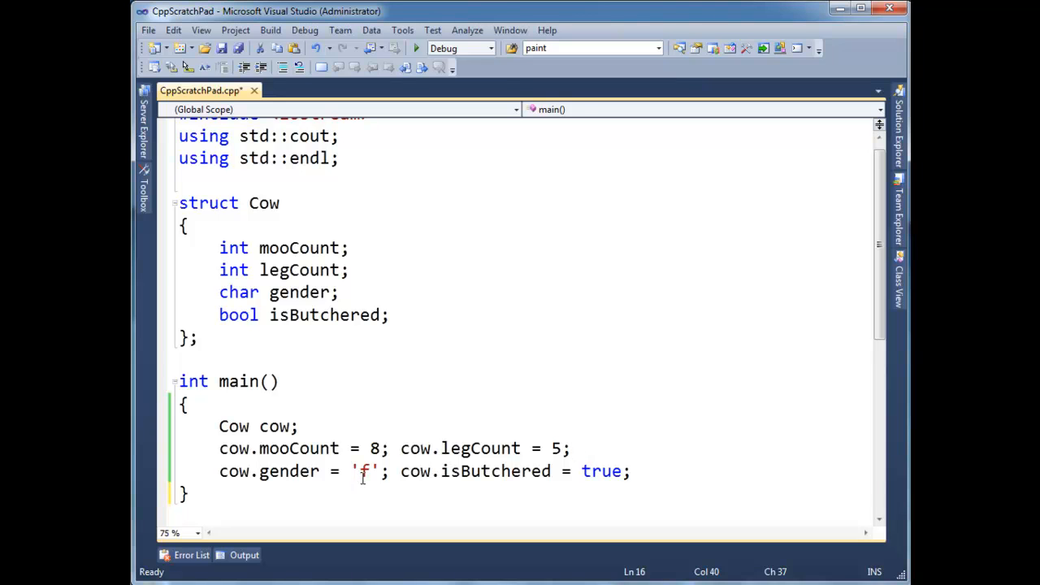
double_click(602, 472)
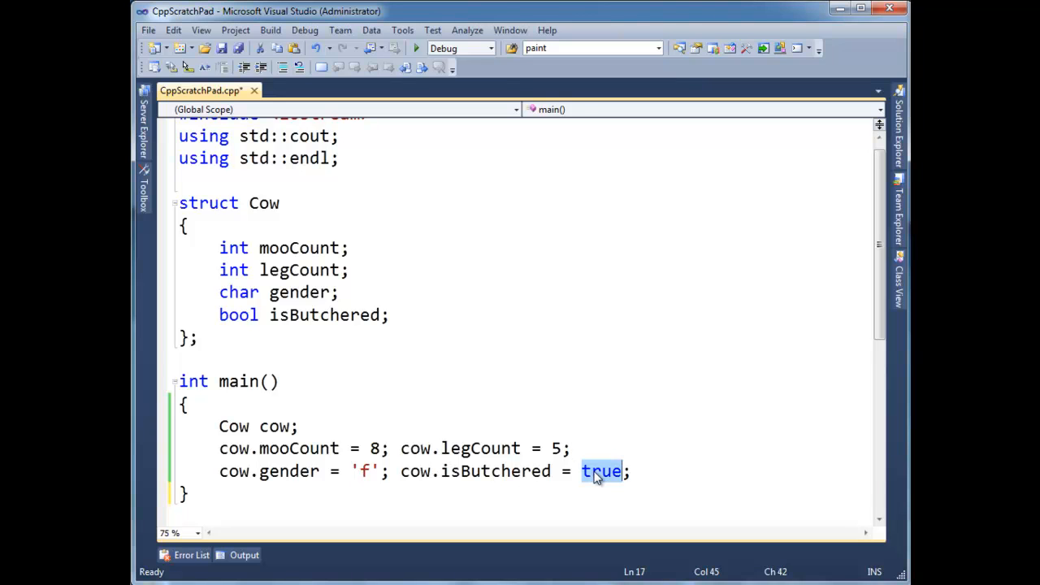
left_click(660, 472)
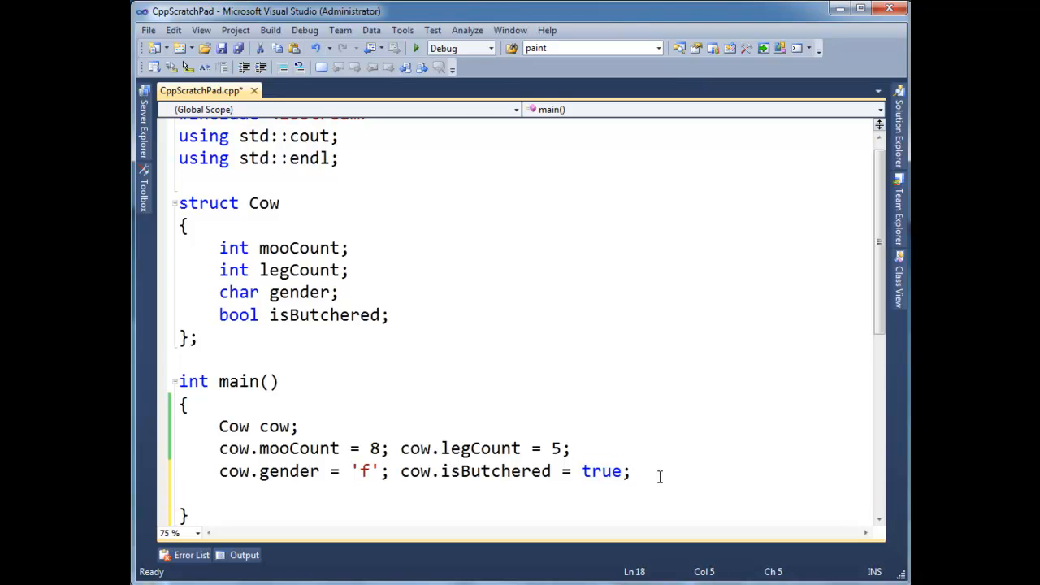
- Type 'Cow* cowPtr = &cow;' on the new line, fixing typos and dropping the stray cout
type("cout <")
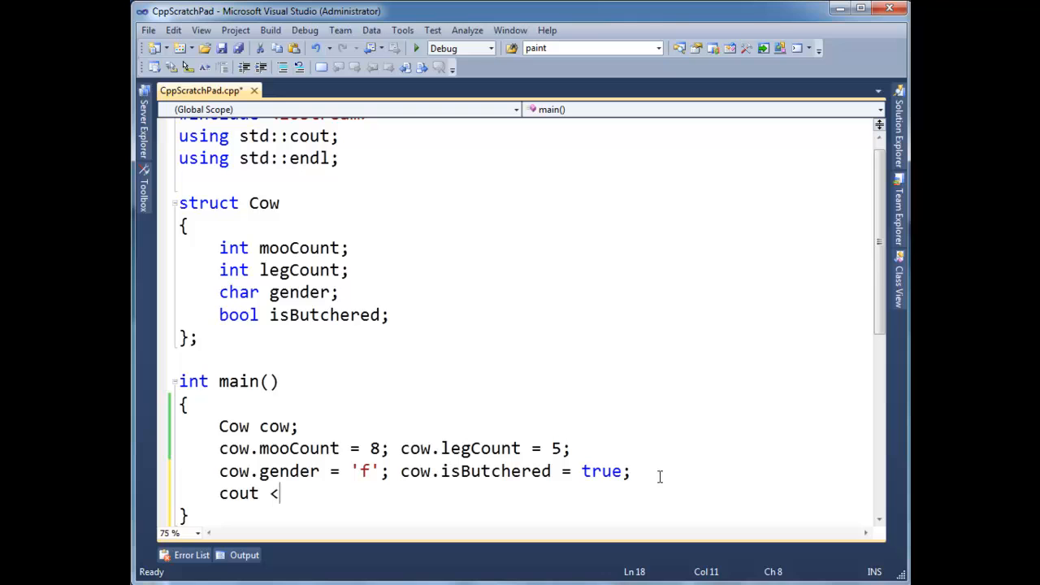
type("< cow.")
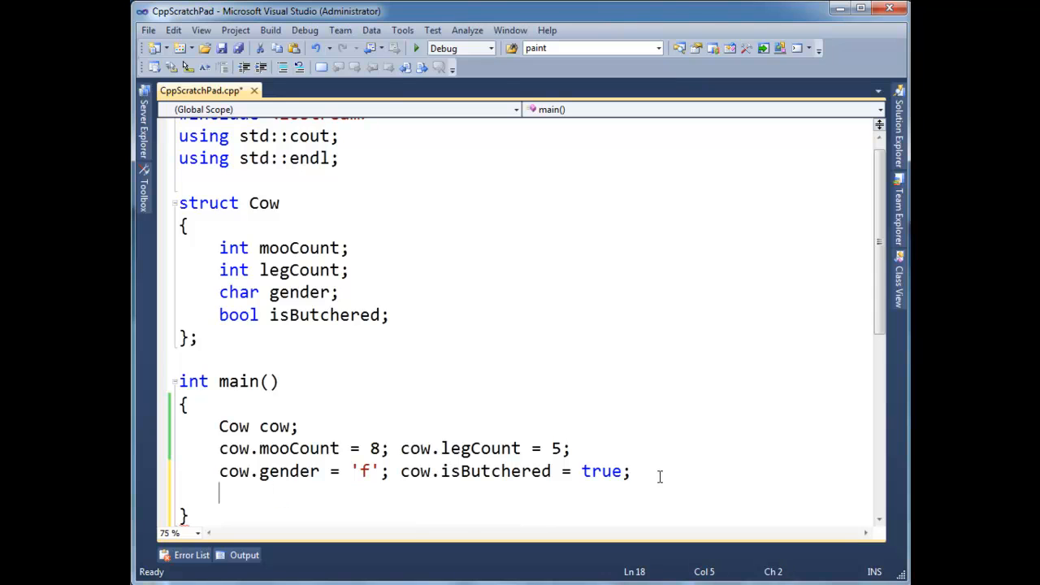
type("Char")
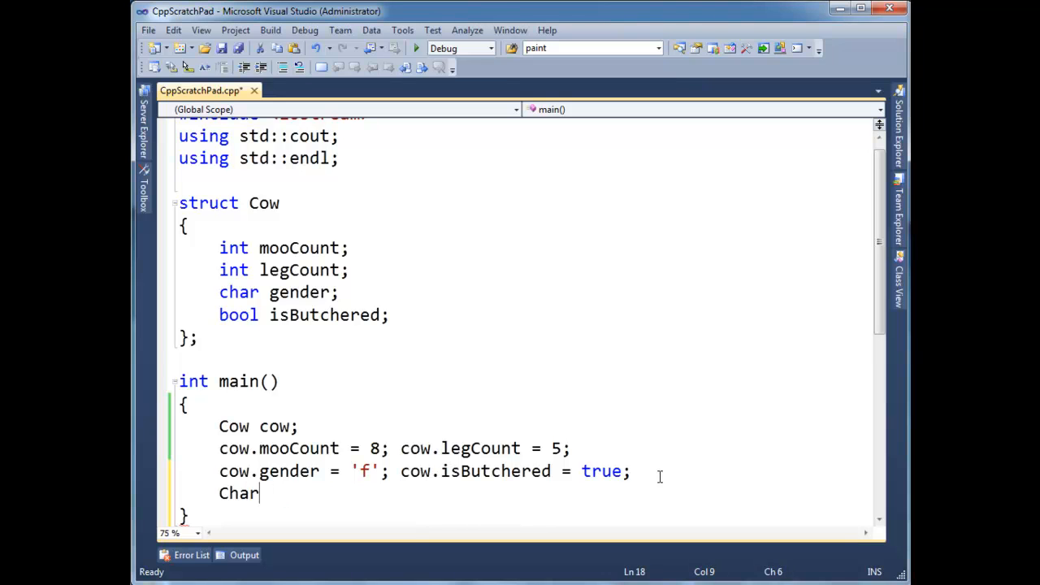
key("BackSpace")
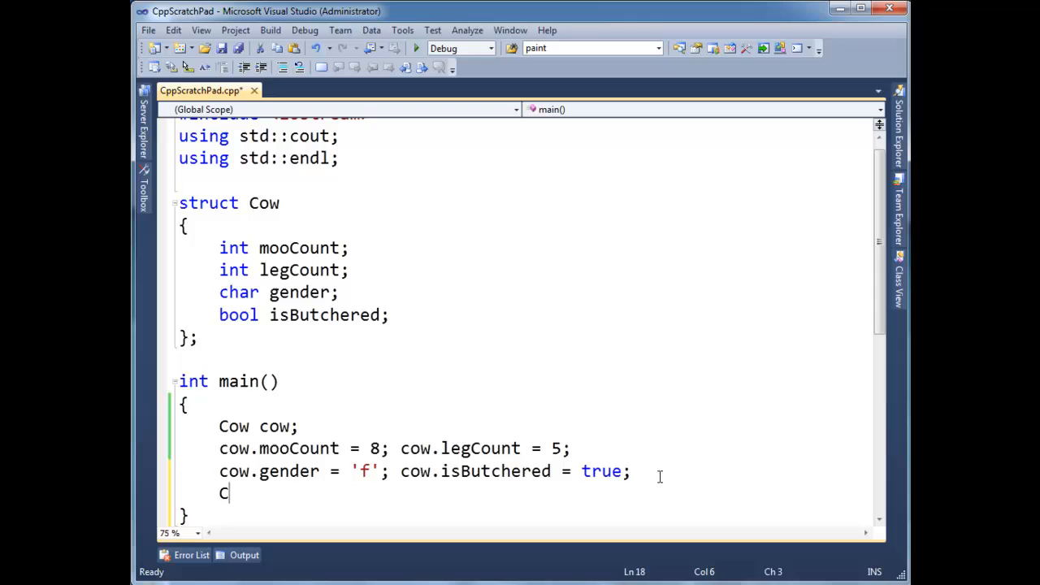
type("ow* c")
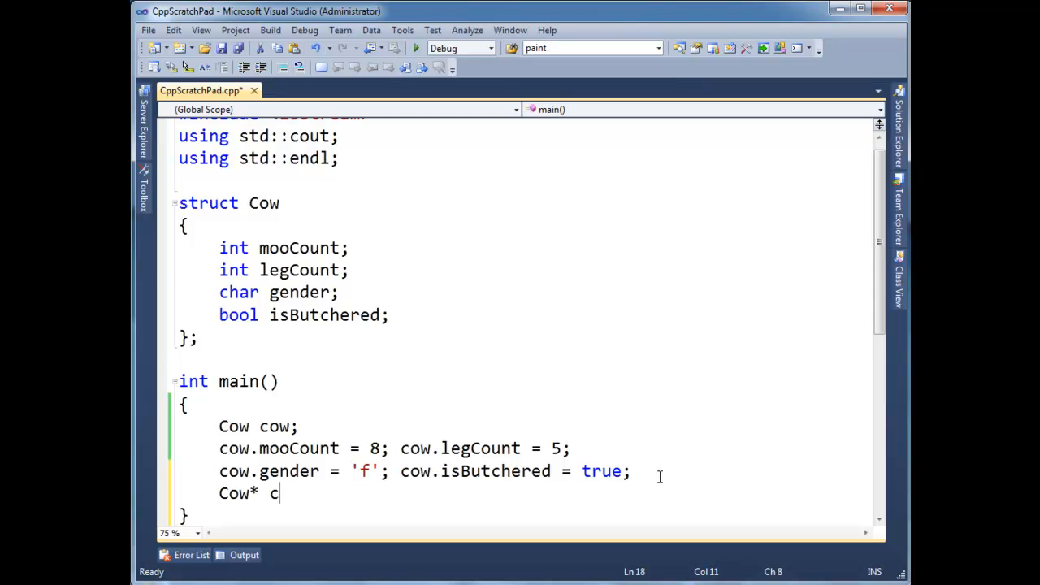
type("owPtr =")
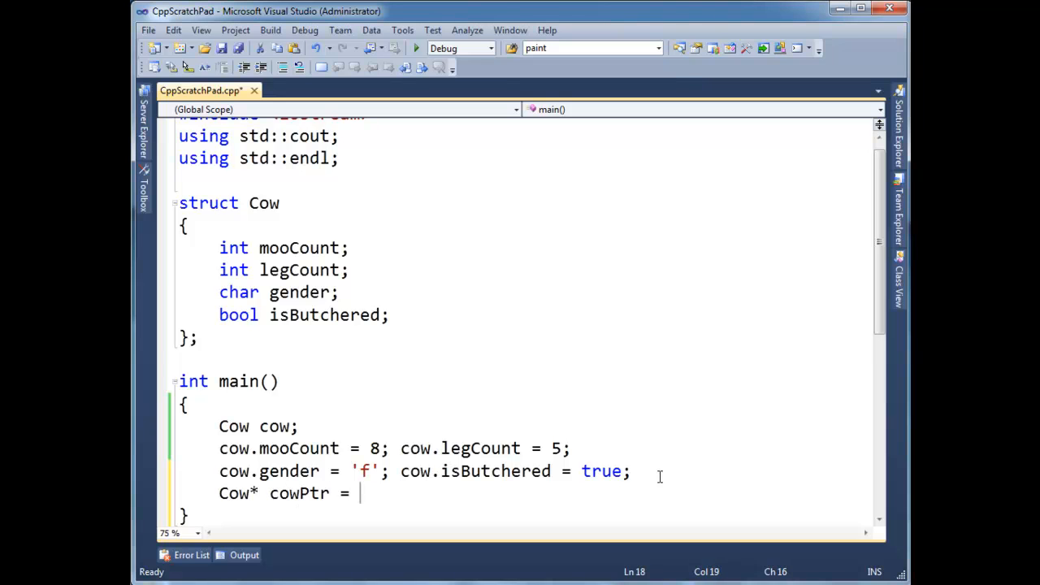
type("&cow;")
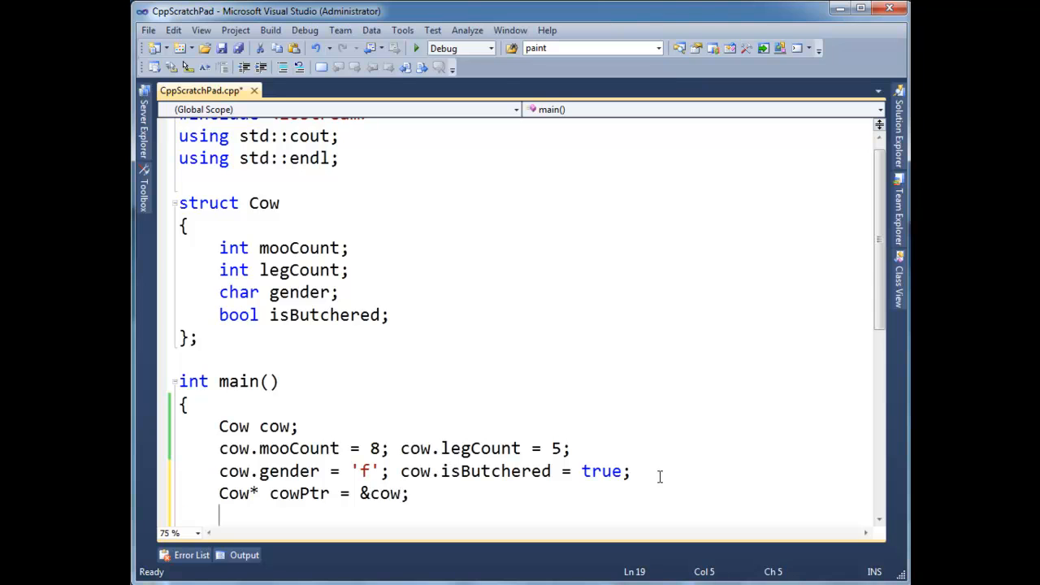
type("cout << cowPtr-")
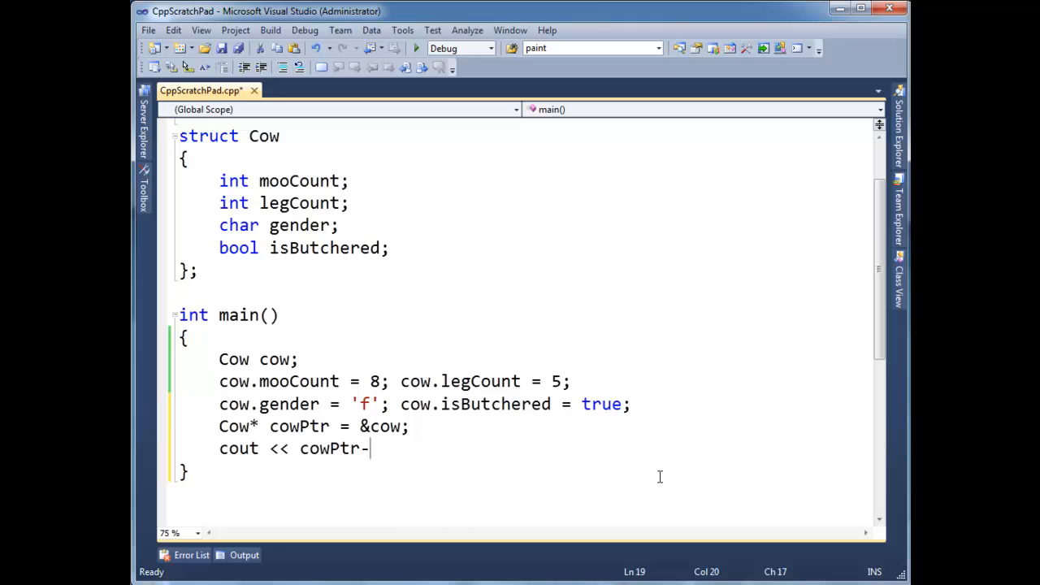
type(">")
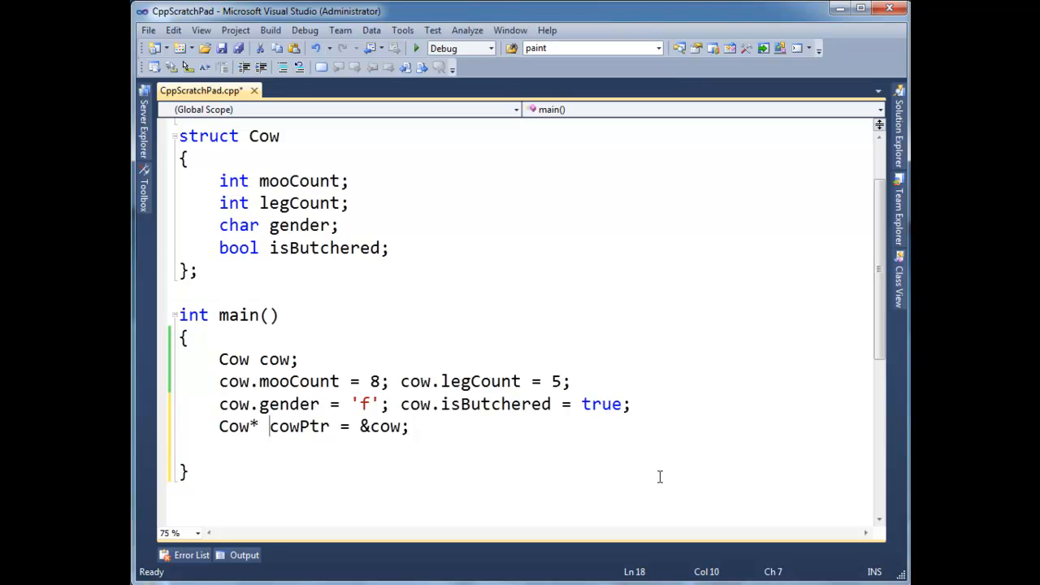
- Declare 'int* intPtr = reinterpret_cast<int*>(cowPtr);' below the cowPtr line
double_click(299, 427)
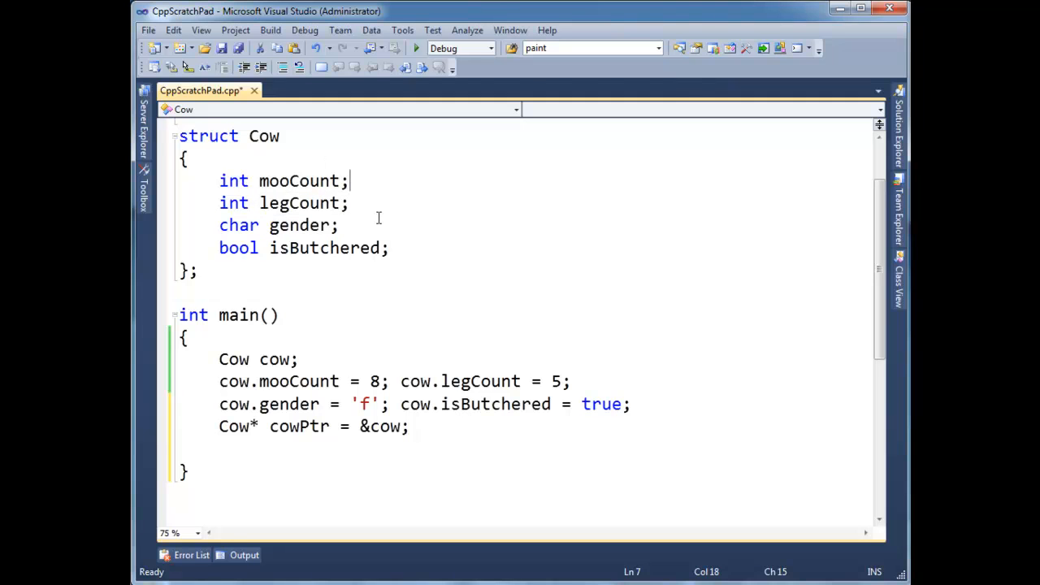
mouse_move(304, 443)
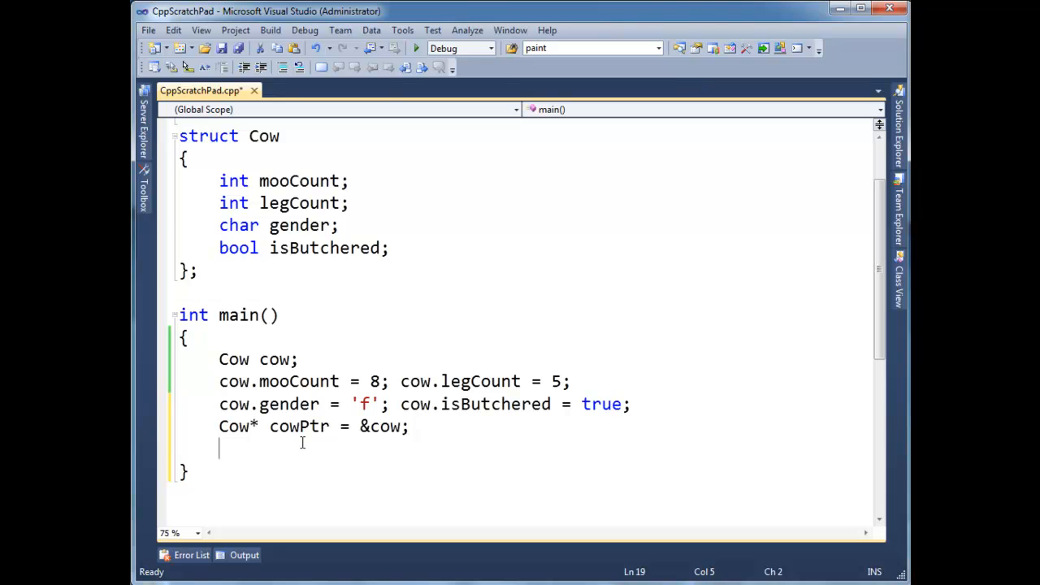
type("int")
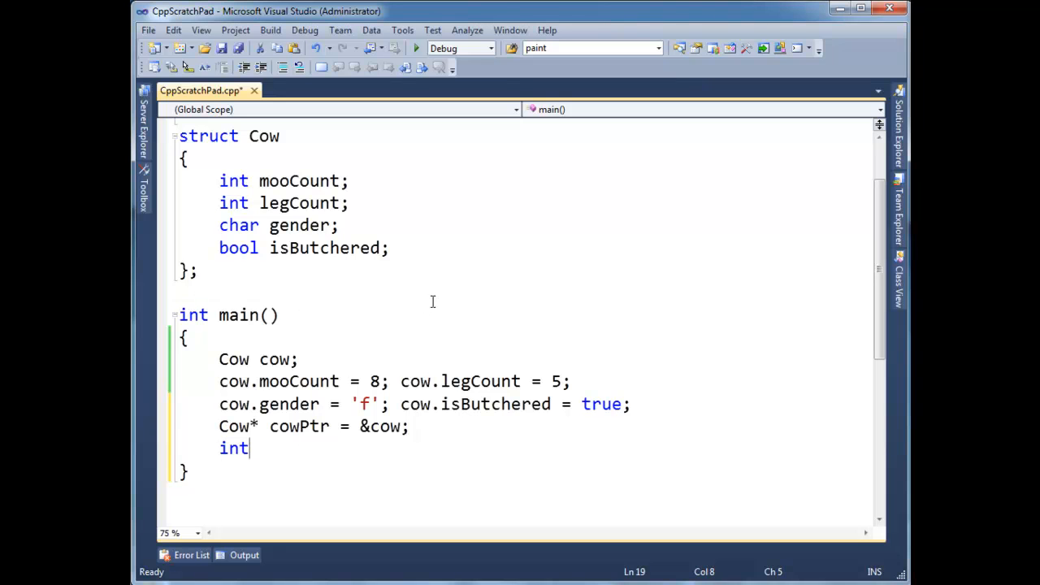
type("* intPtr =")
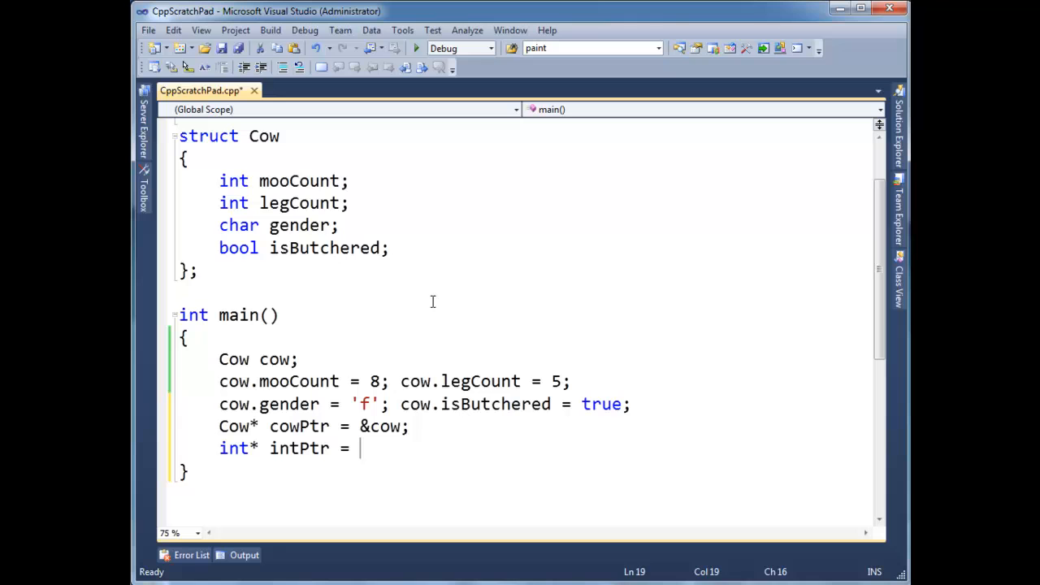
type("reinterpre")
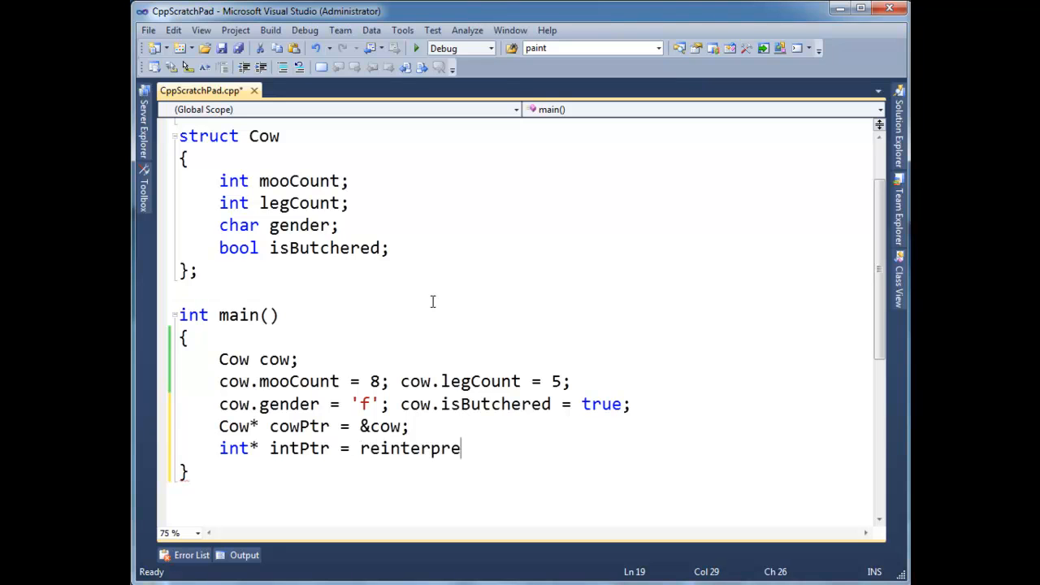
type("t_cast<")
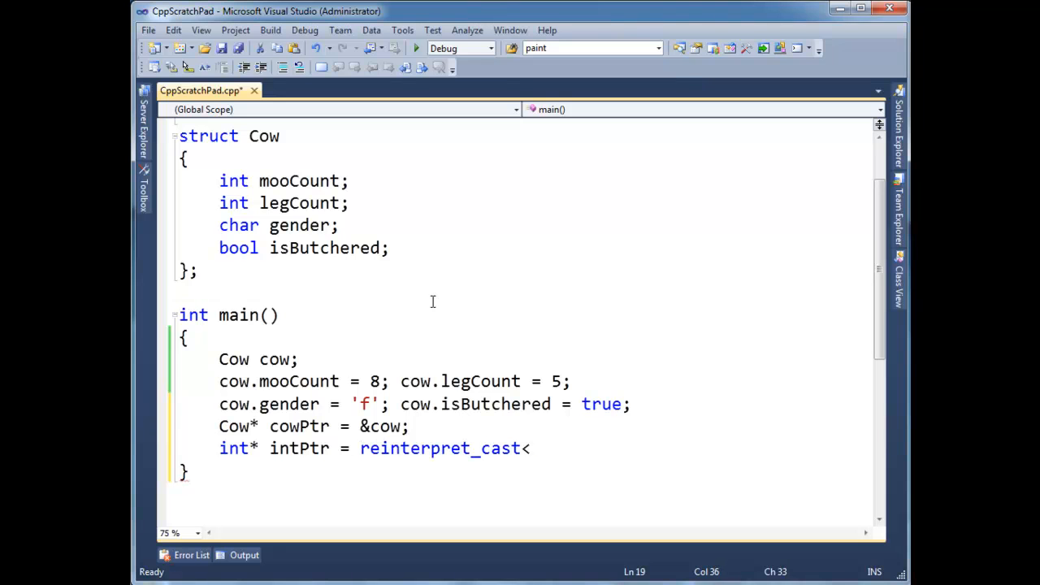
type("int*>")
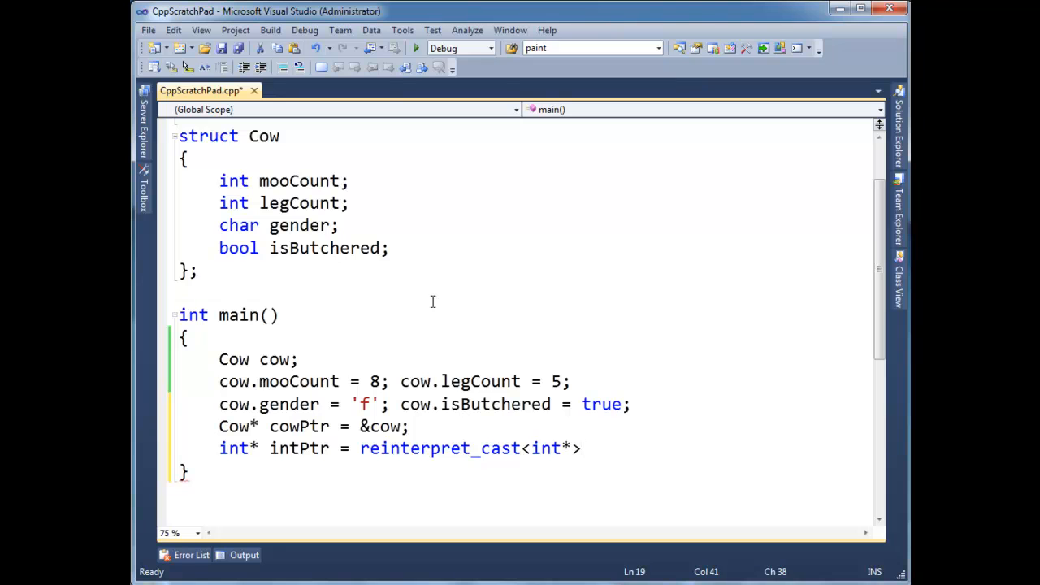
type("(cowPtr);")
type("cout <<")
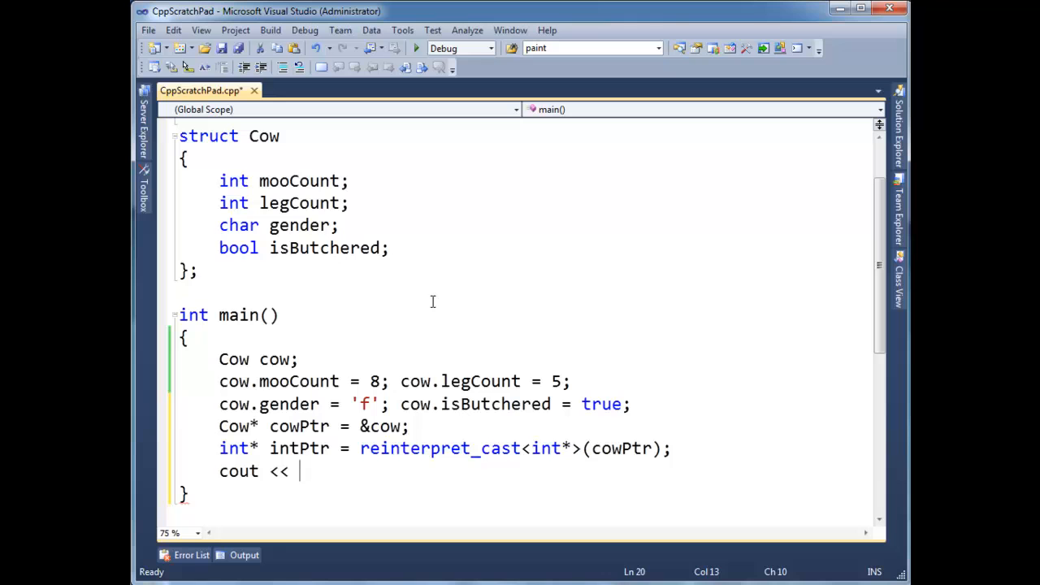
- Add two 'cout << intPtr << endl;' lines and change the first to print cowPtr
type("intPtr << endl;")
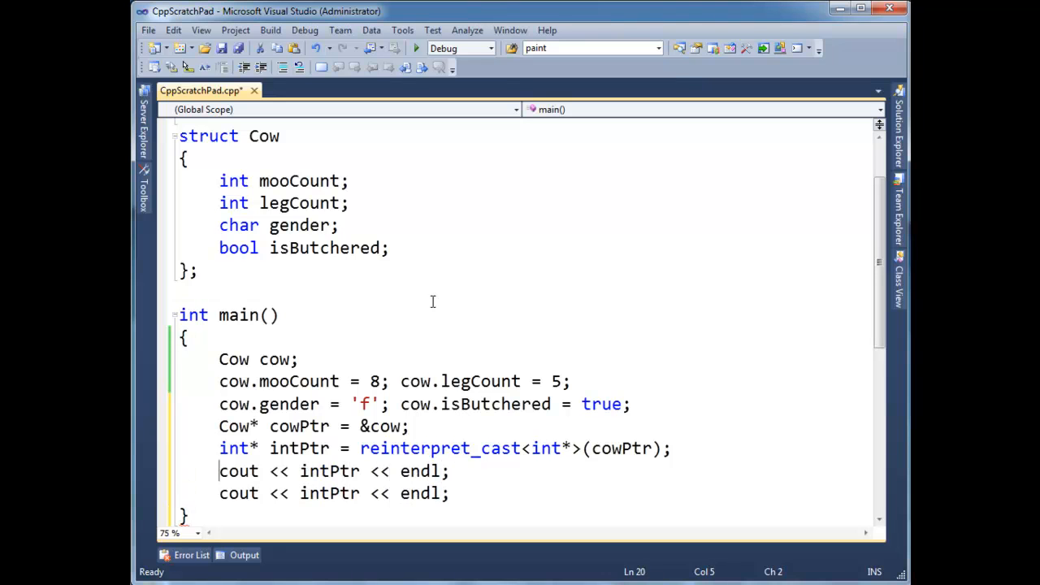
double_click(328, 471)
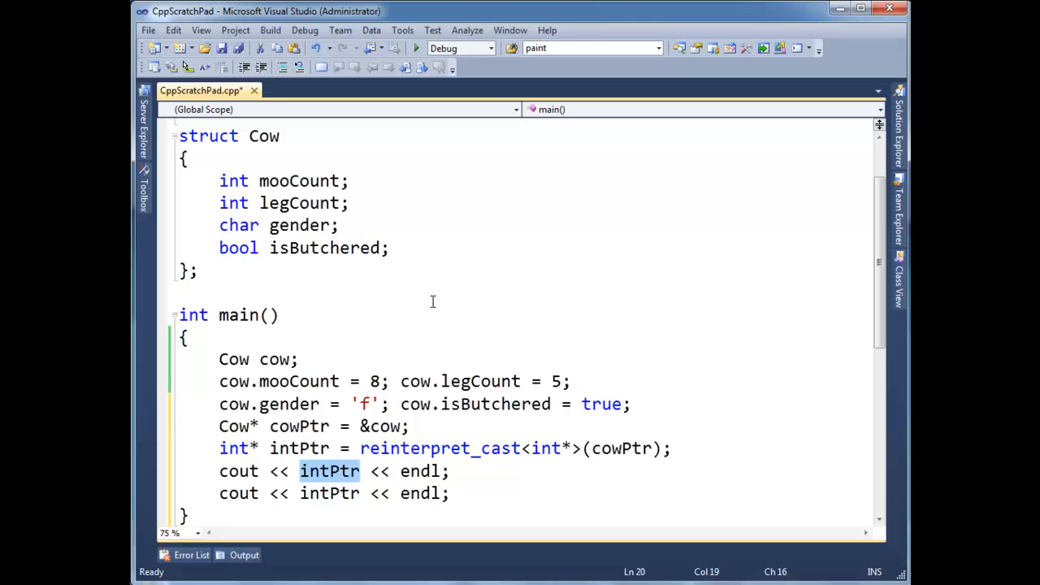
type("cow")
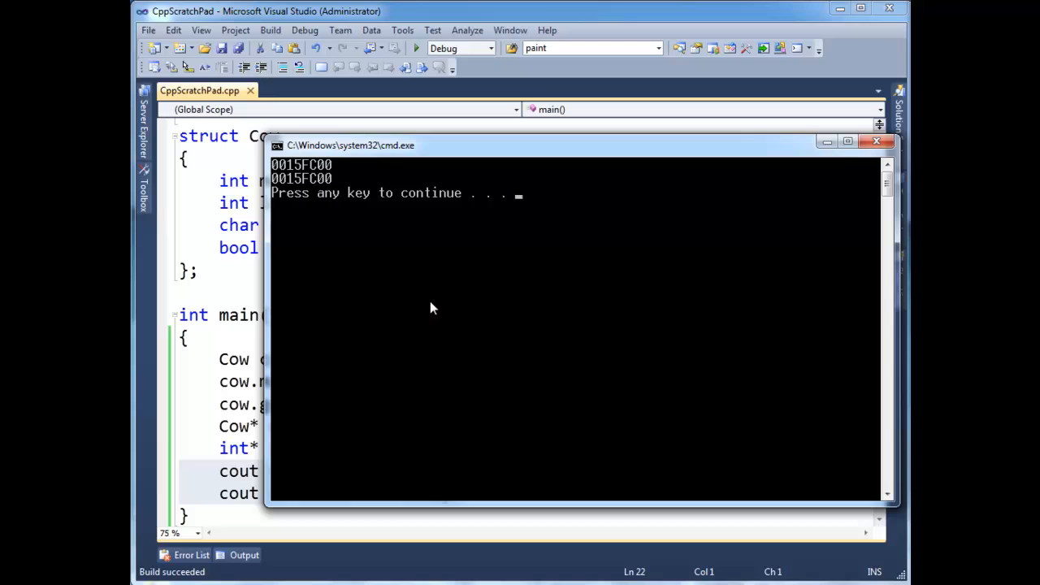
mouse_move(338, 176)
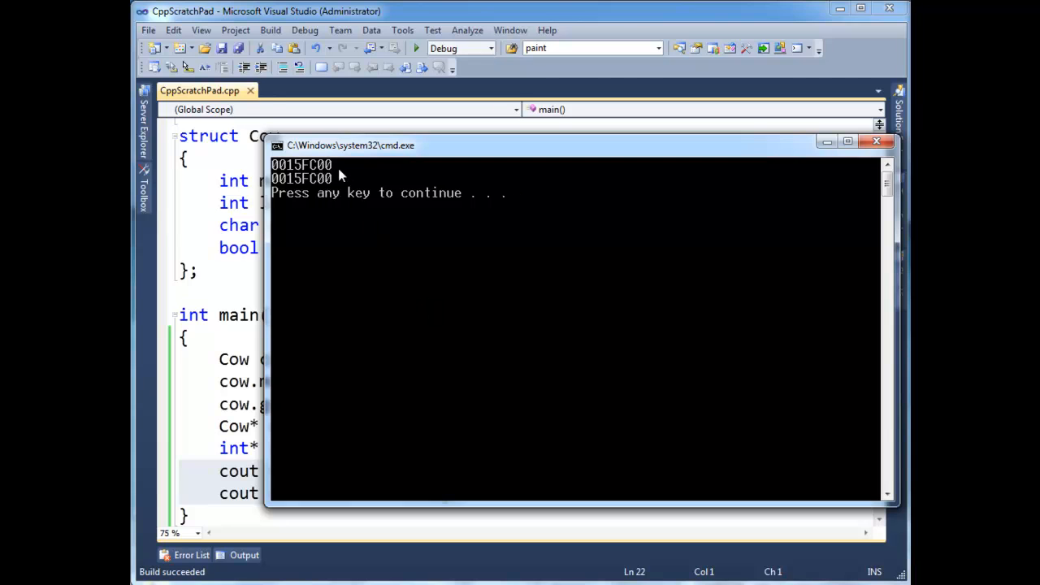
mouse_move(386, 145)
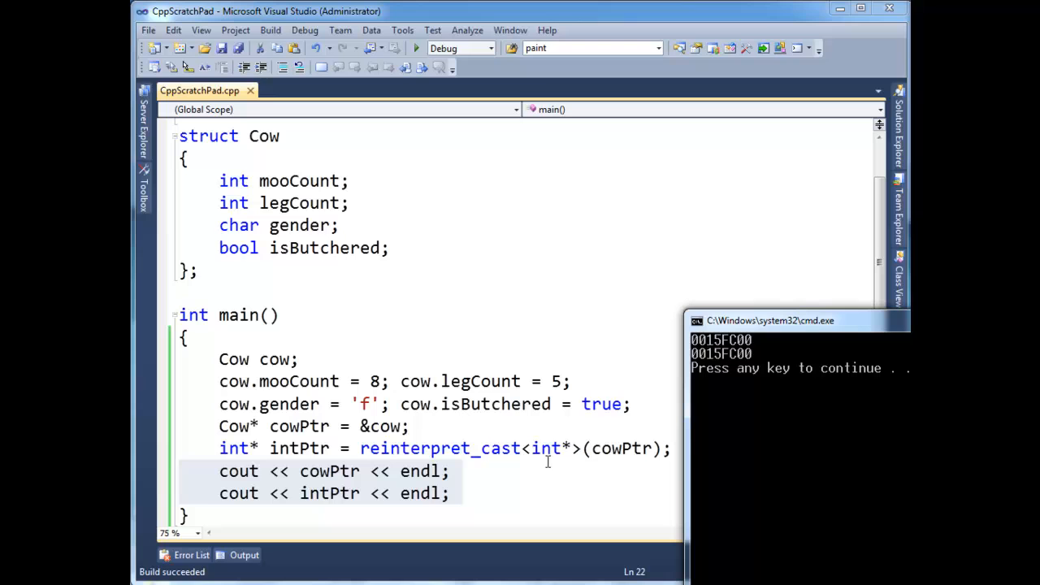
mouse_move(305, 449)
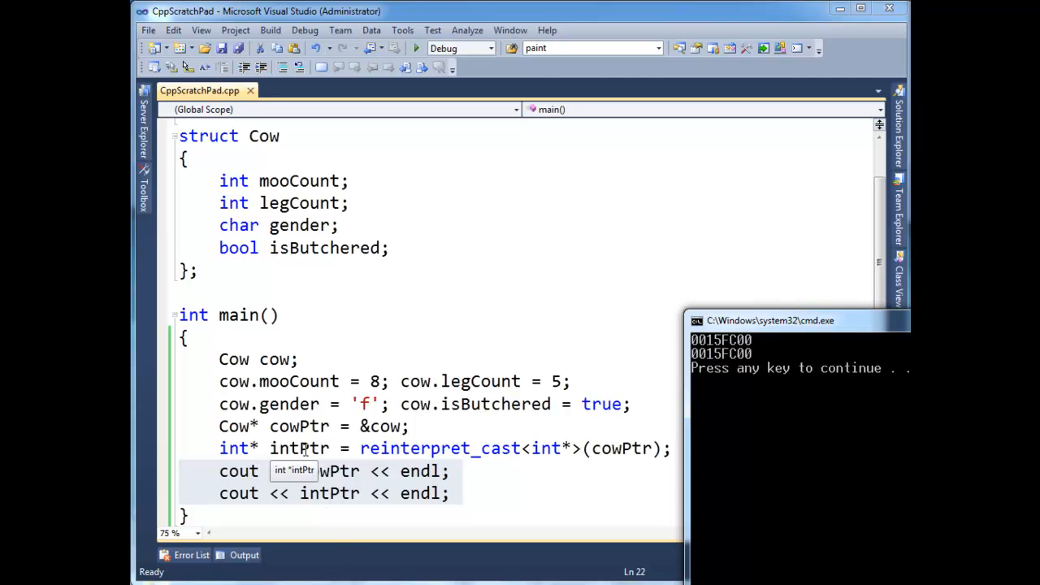
mouse_move(298, 426)
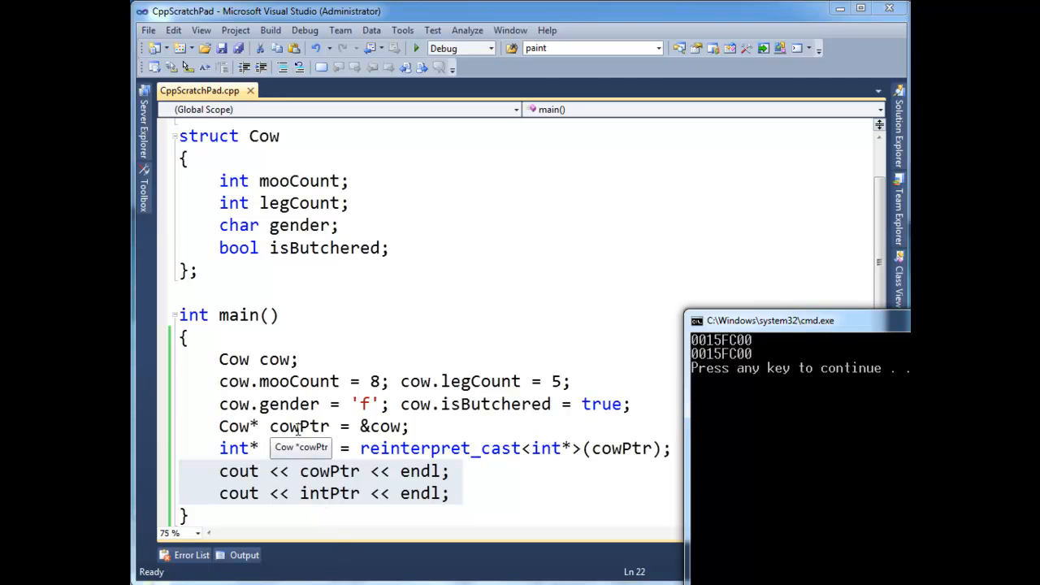
- Select intPtr in its declaration to compare its type with cowPtr
double_click(300, 448)
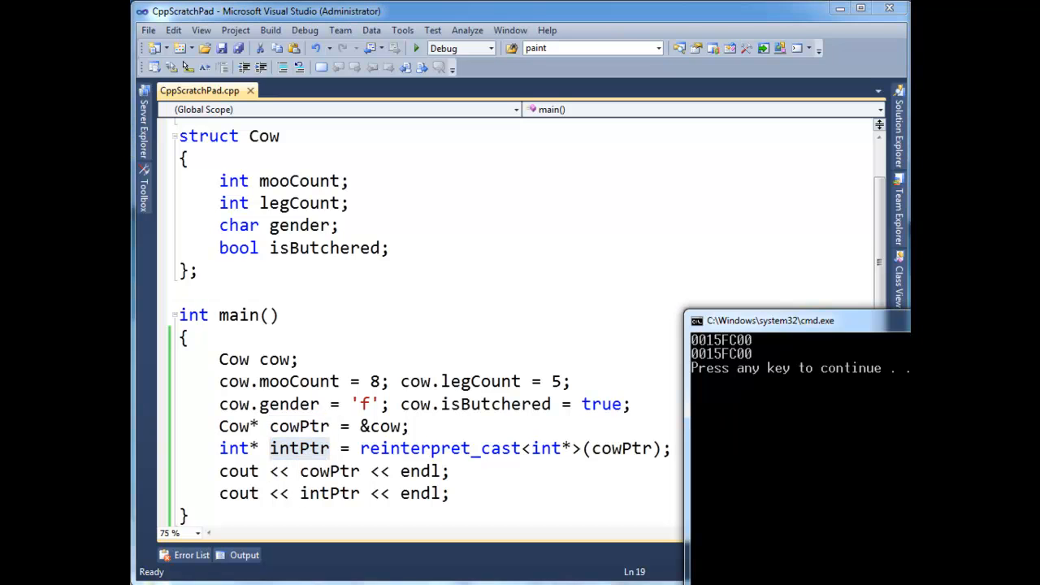
- Dereference intPtr in the remaining print line and build the program
left_click(506, 470)
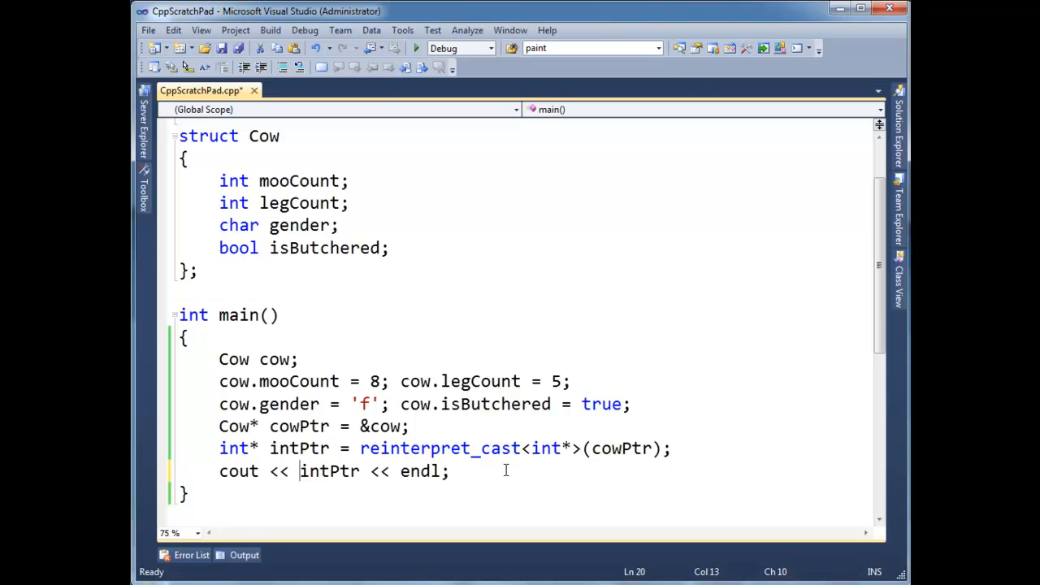
type("*")
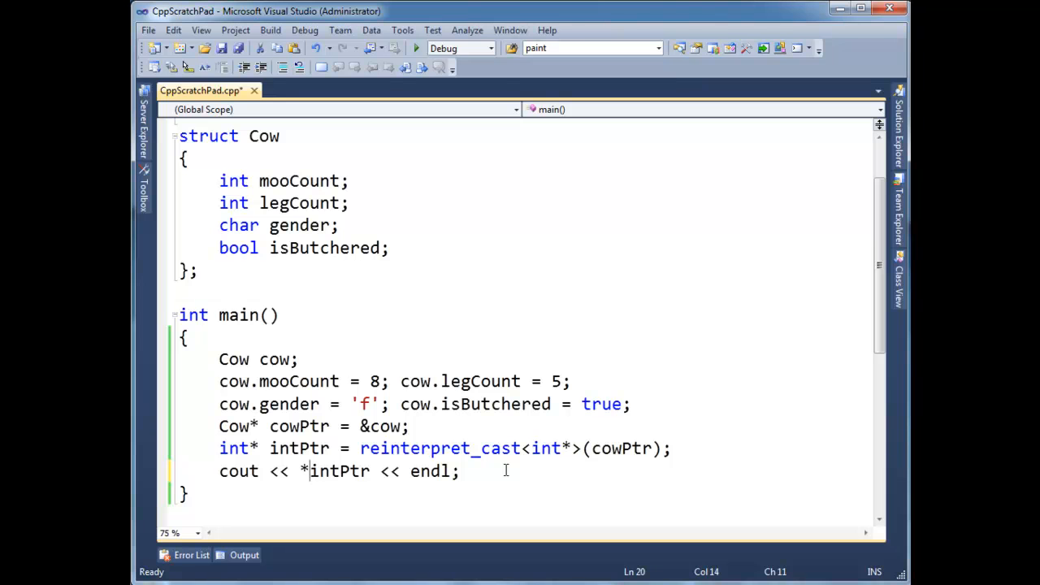
key("F7")
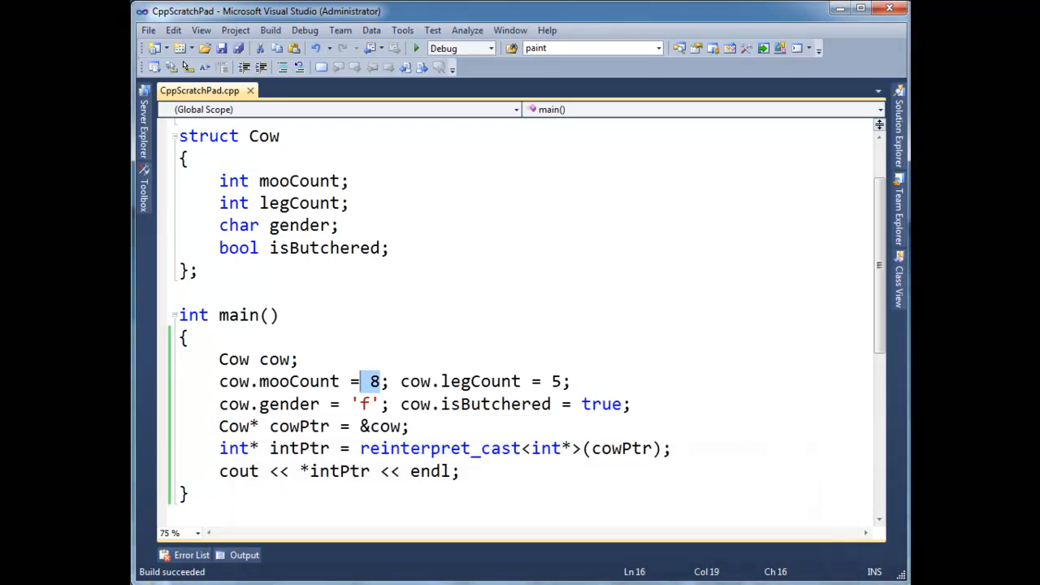
- Point out mooCount's value 8, then add 'intPtr = intPtr + 1;' below the print
double_click(298, 181)
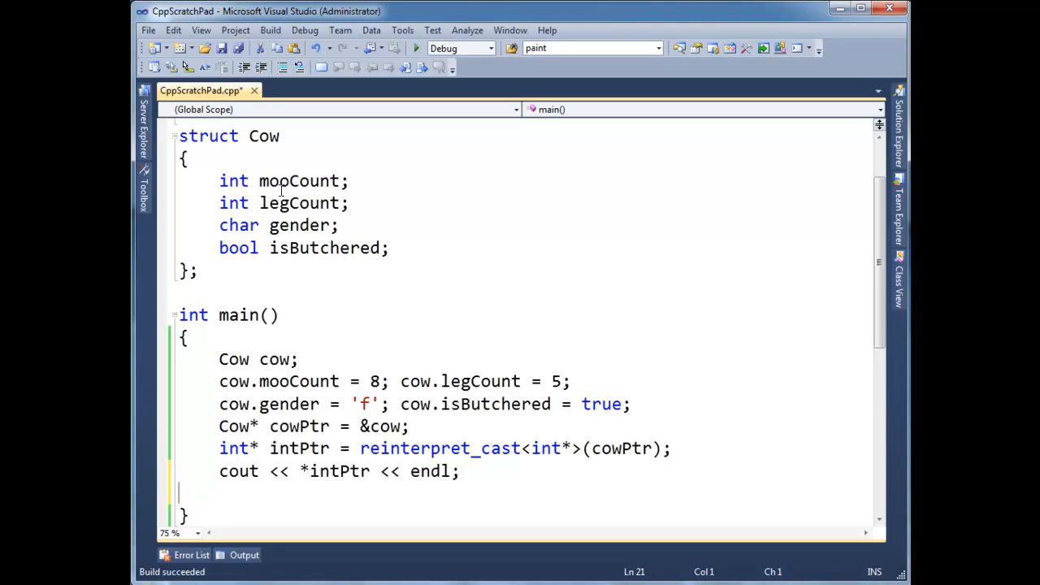
type("intPtr")
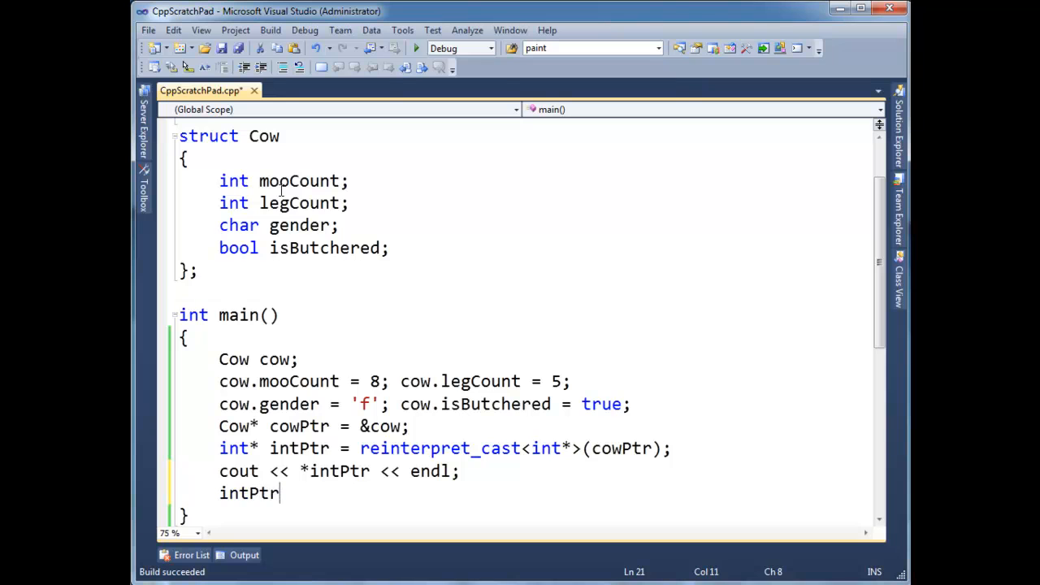
type("++;")
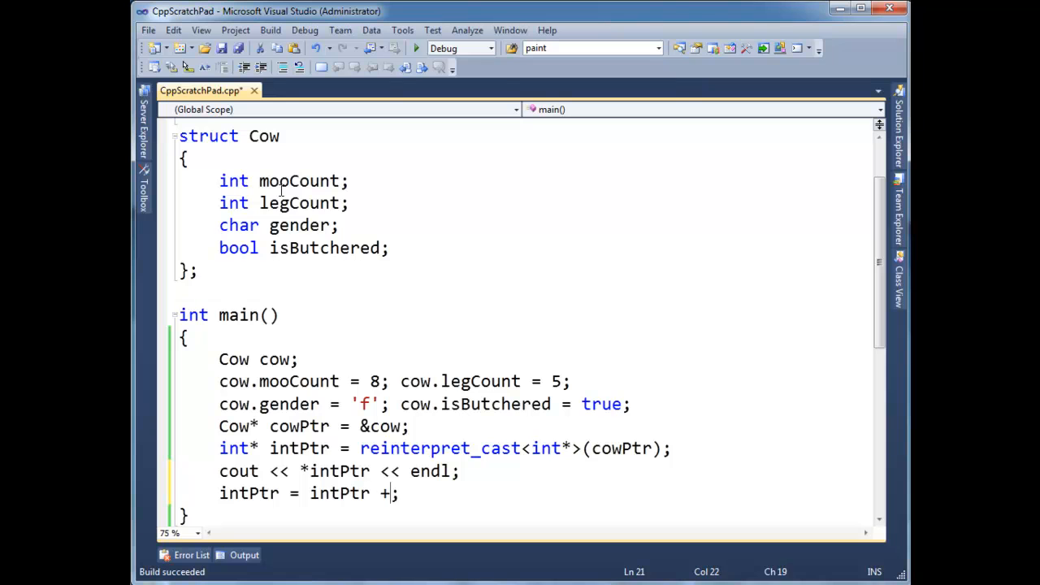
type("1")
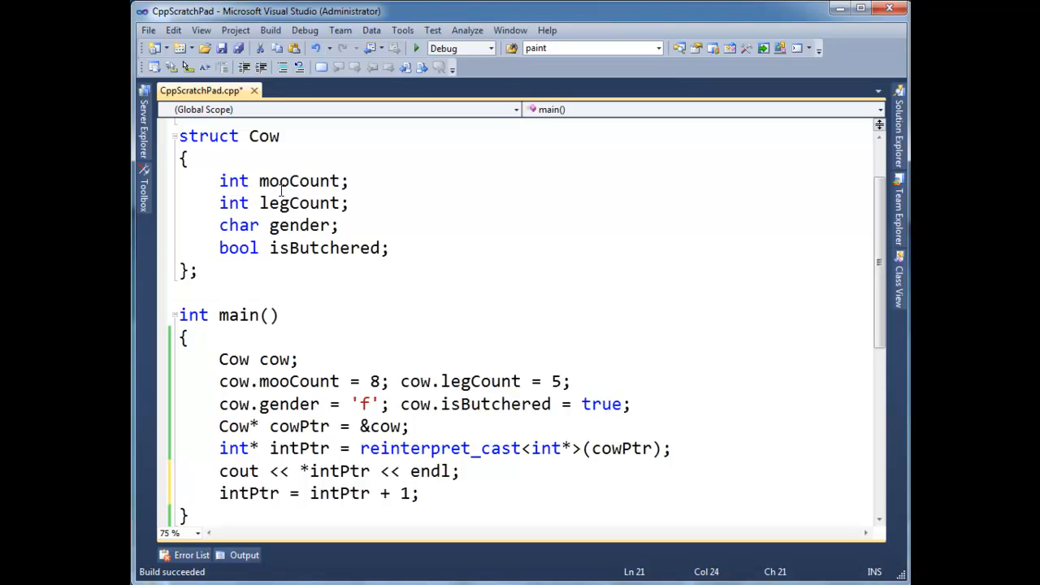
left_click(307, 471)
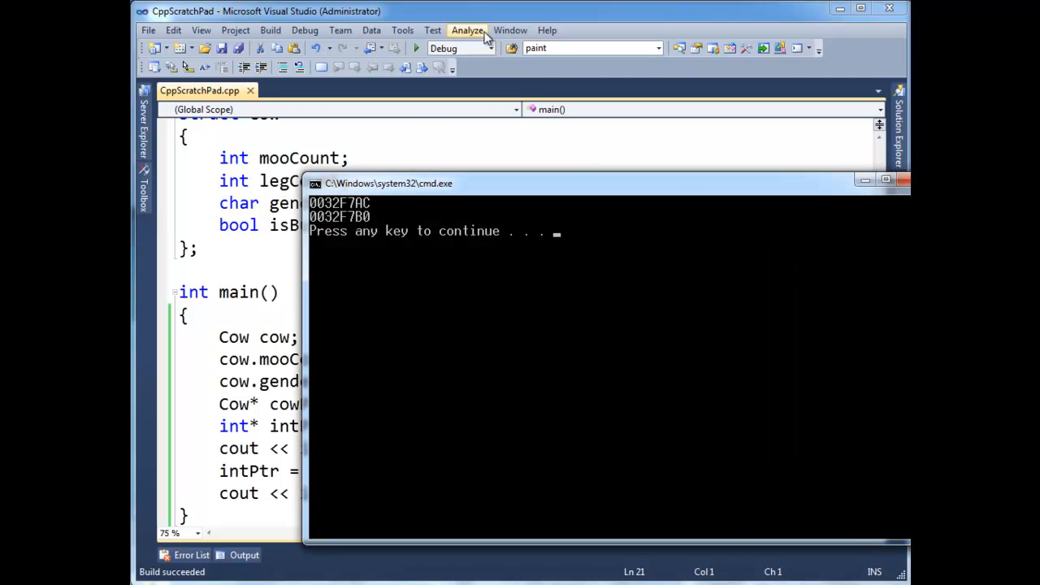
mouse_move(389, 202)
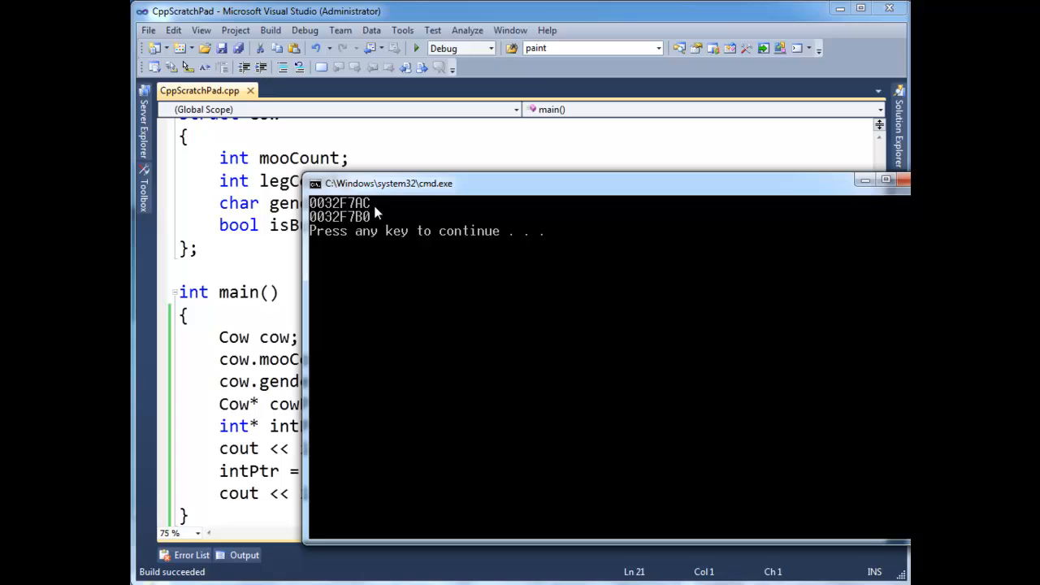
mouse_move(399, 211)
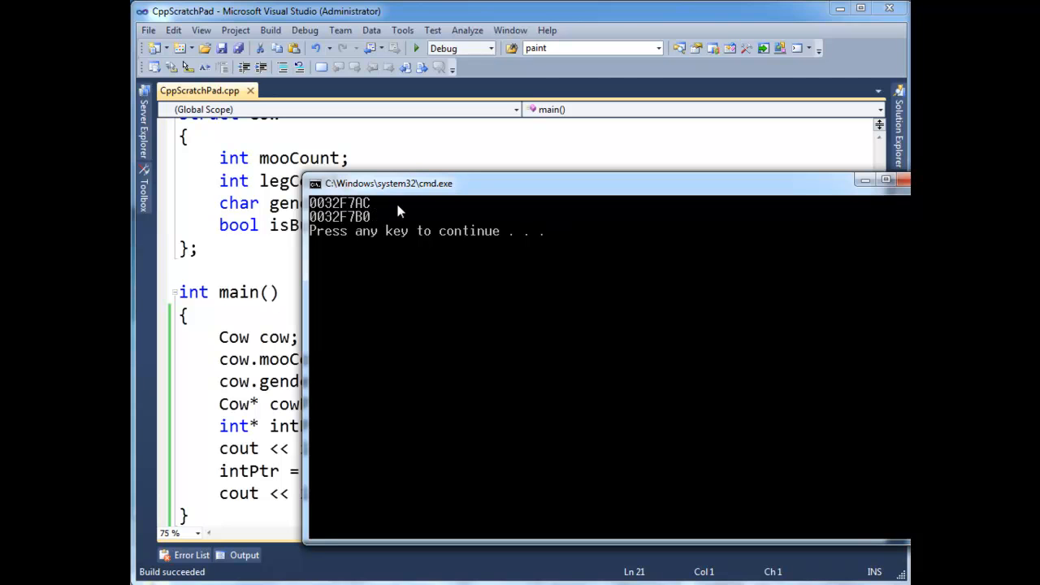
mouse_move(414, 194)
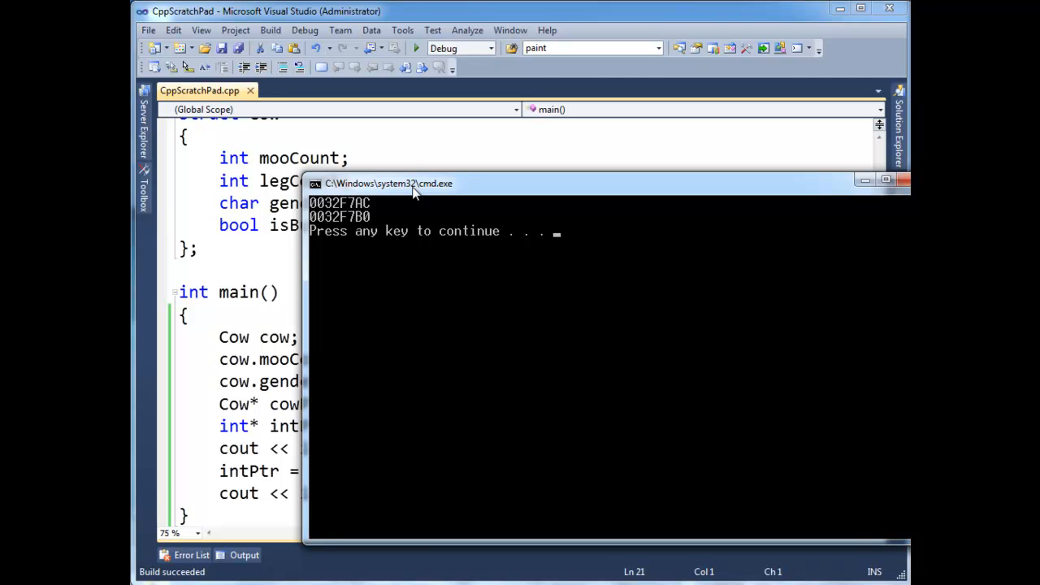
mouse_move(361, 231)
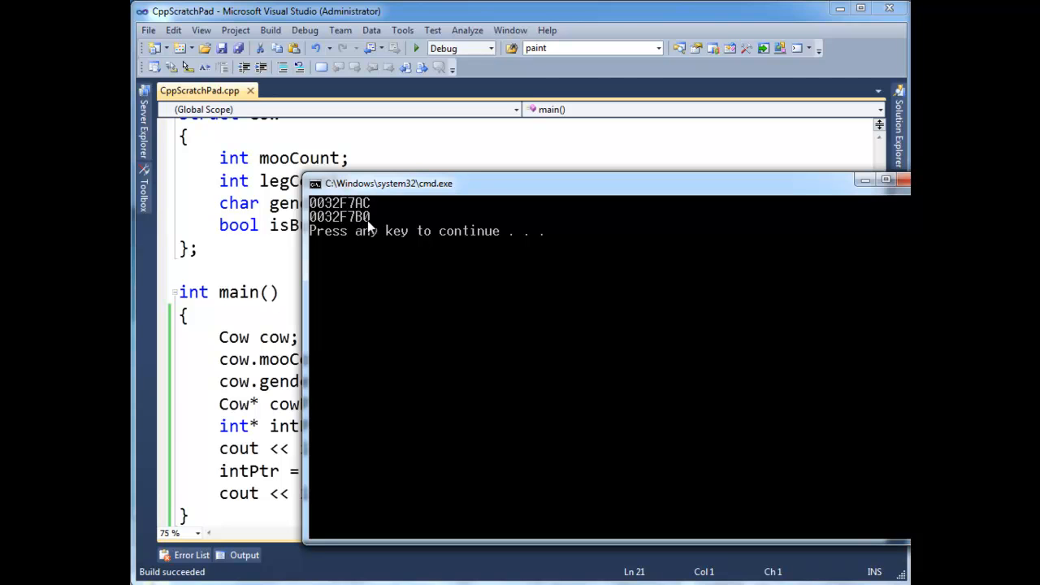
mouse_move(363, 217)
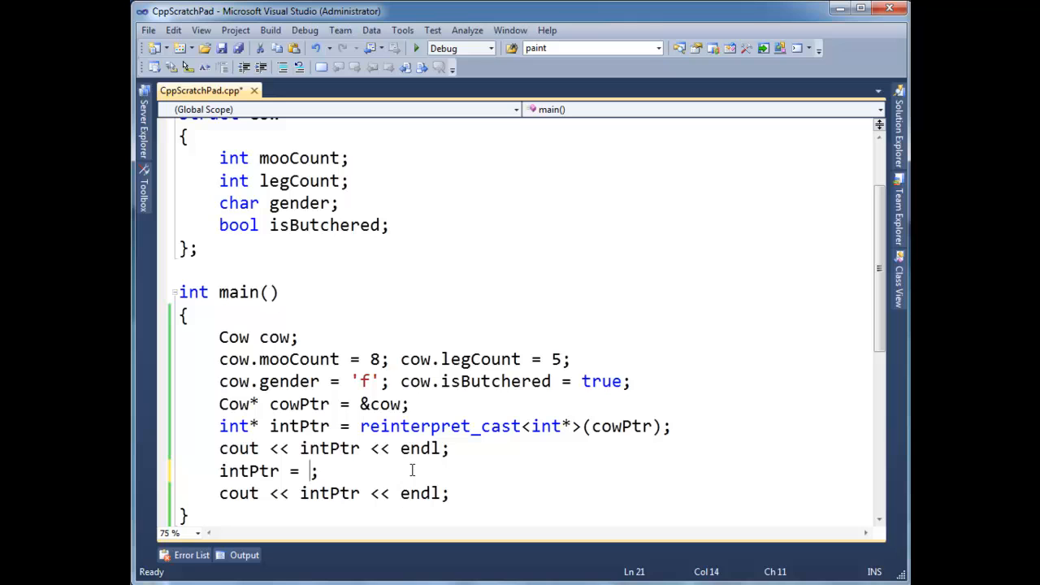
- Change the advance to intPtr++, dereference intPtr in the second print, then return to the print lines
type("++")
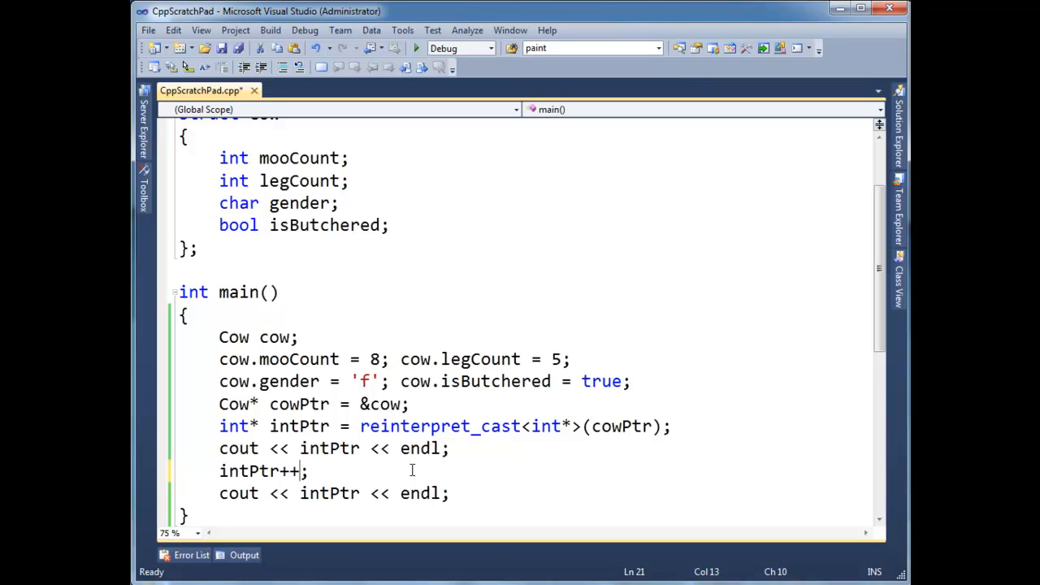
left_click(306, 448)
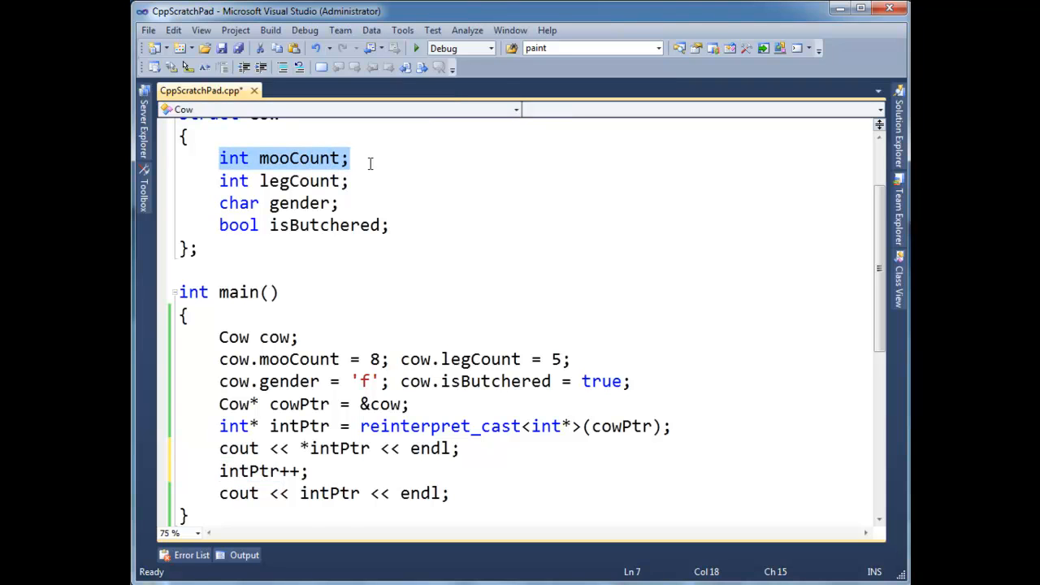
left_click(301, 493)
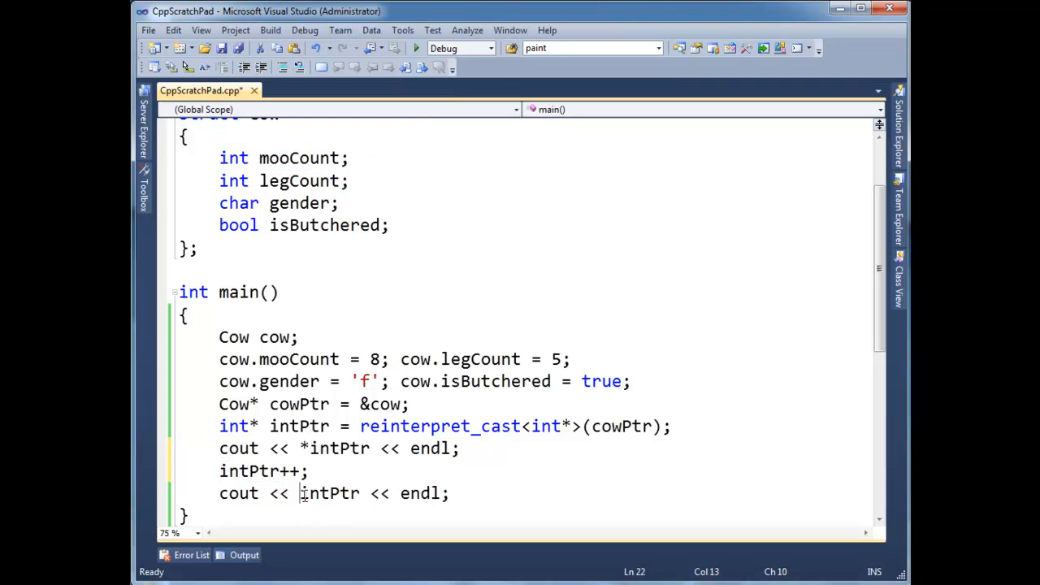
type("*")
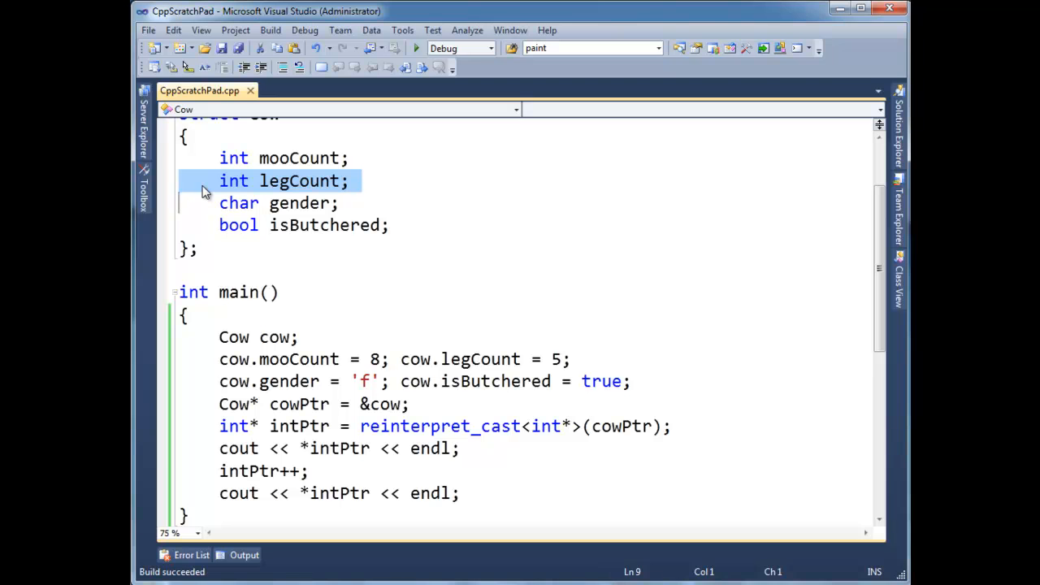
left_click(413, 48)
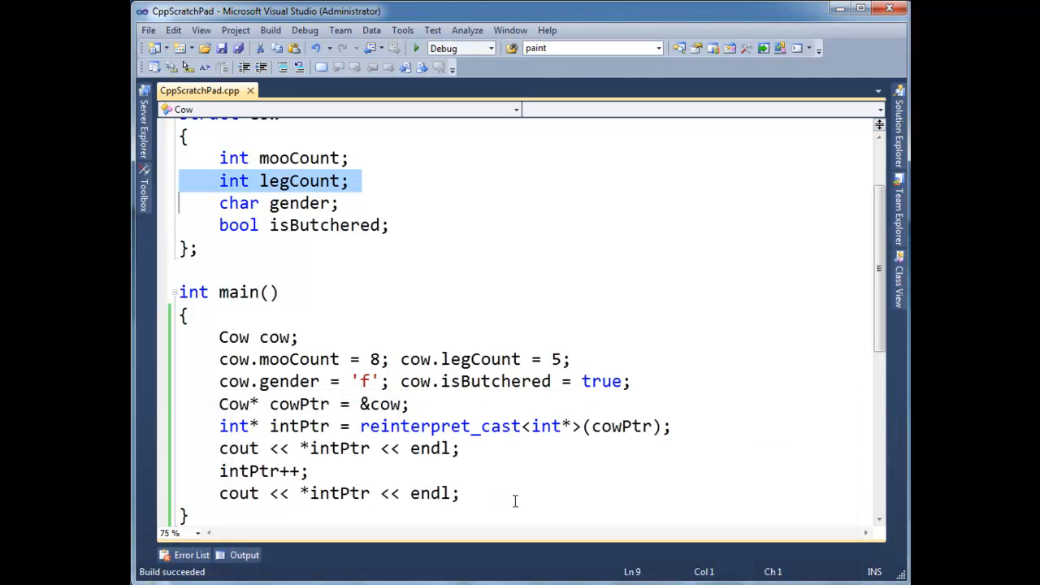
left_click(473, 448)
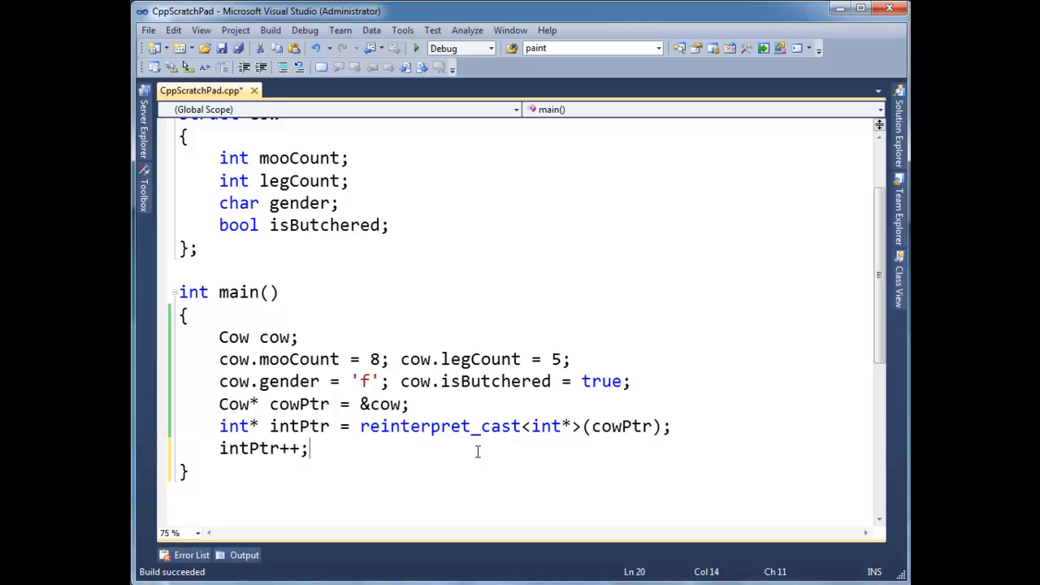
- Replace the two intPtr++ increments with a single 'intPtr += 2;'
type("intP")
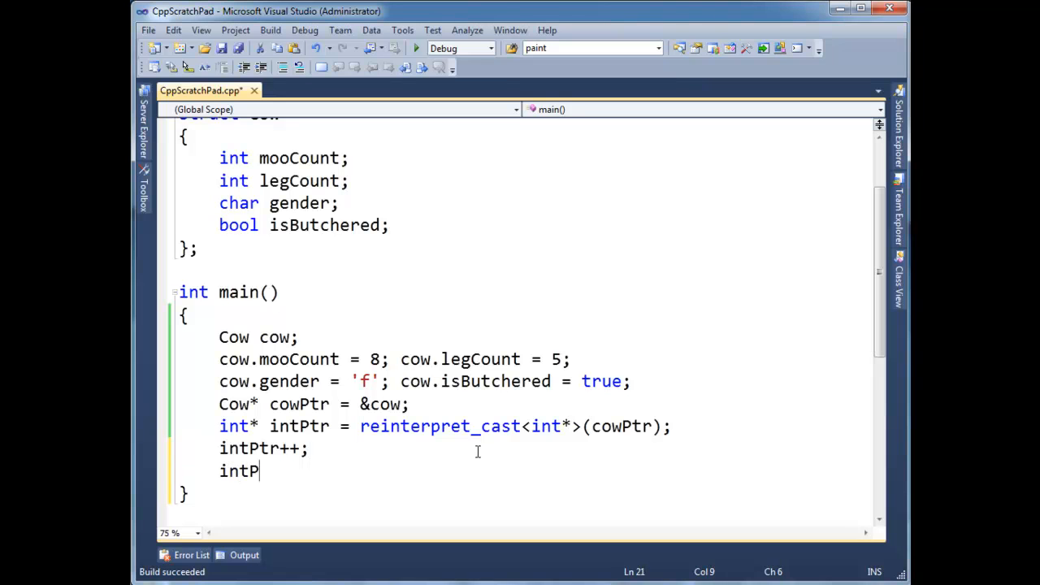
type("tr++;")
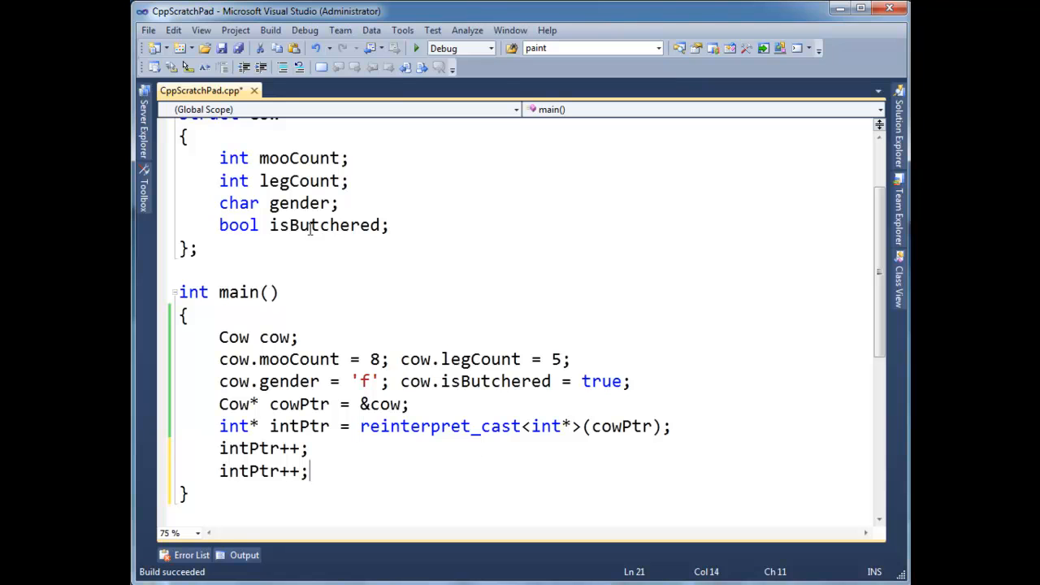
double_click(248, 448)
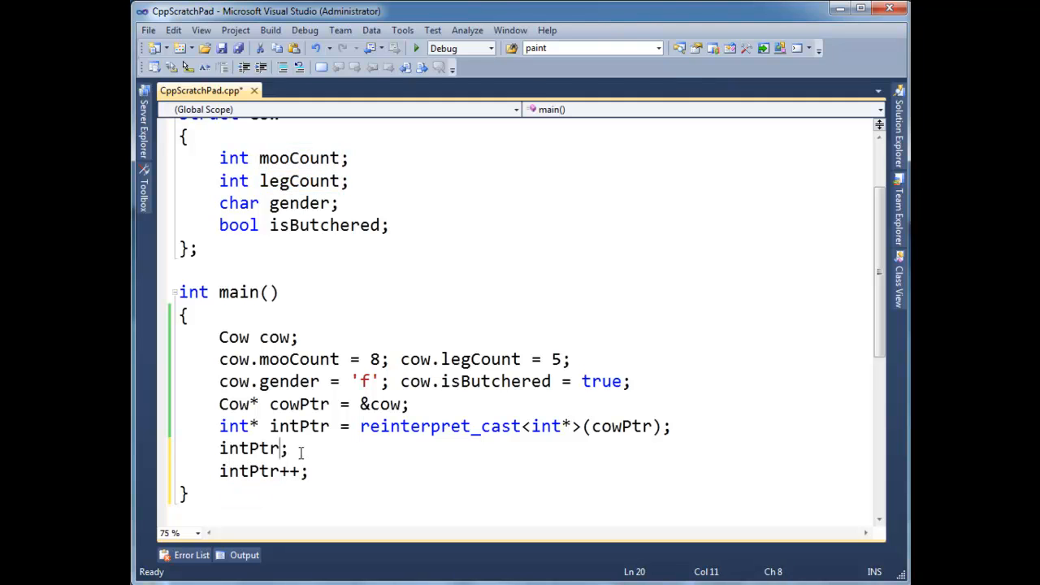
type("+= 2")
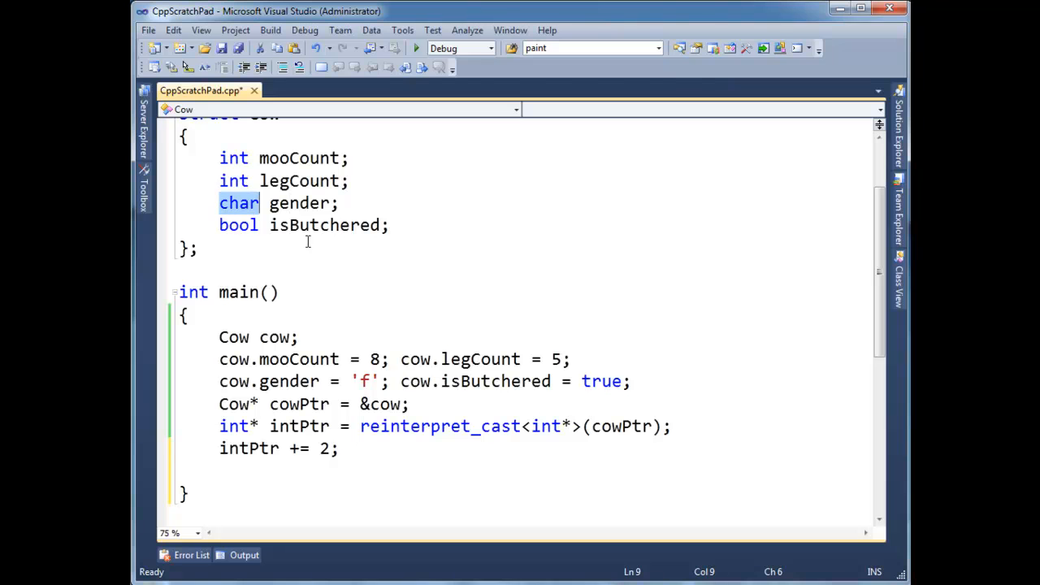
- Add 'cout << *intPtr << endl;' after the advance and run the program
double_click(322, 225)
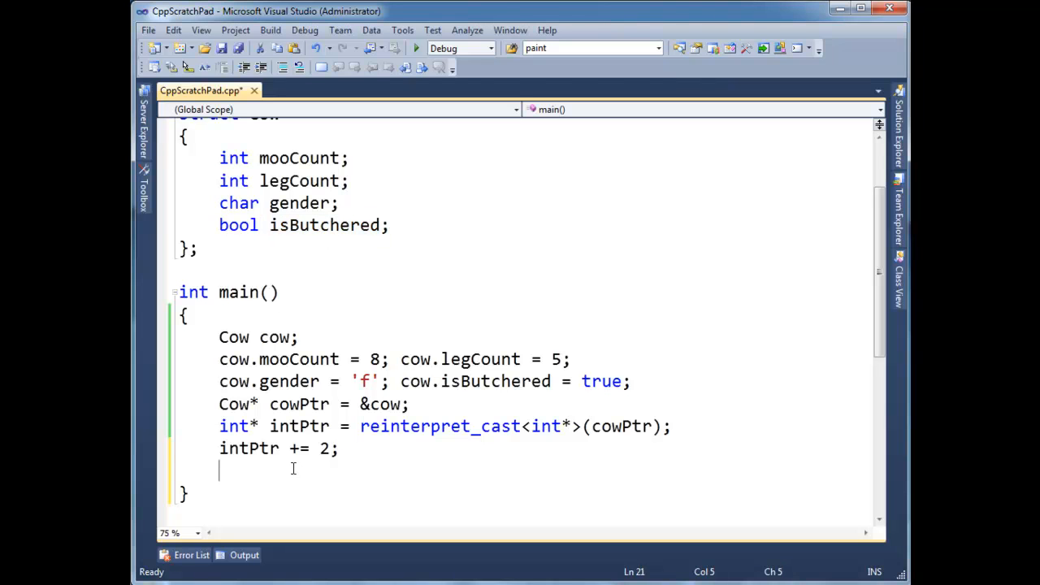
type("cout <<*")
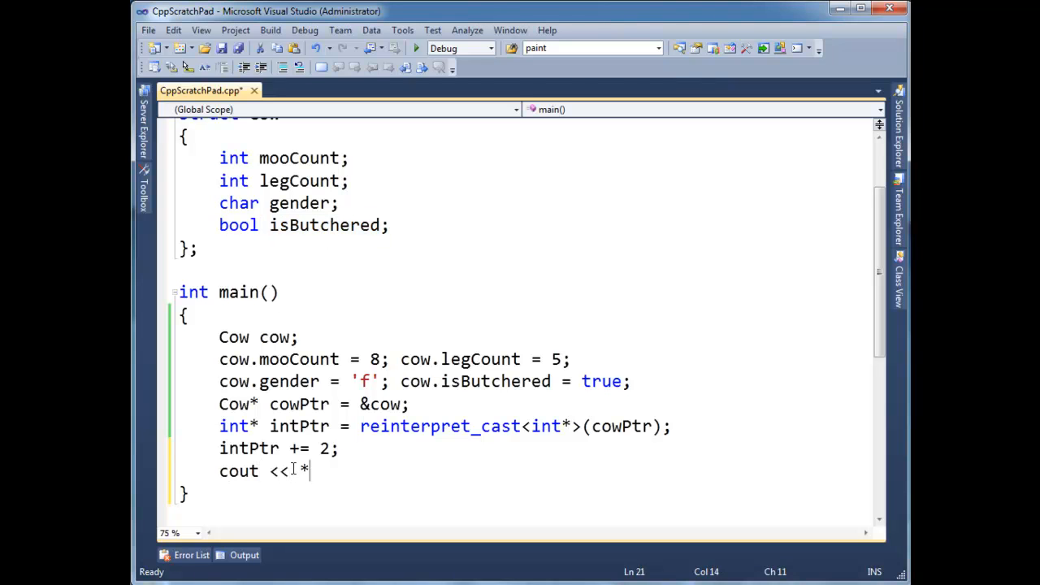
type("int")
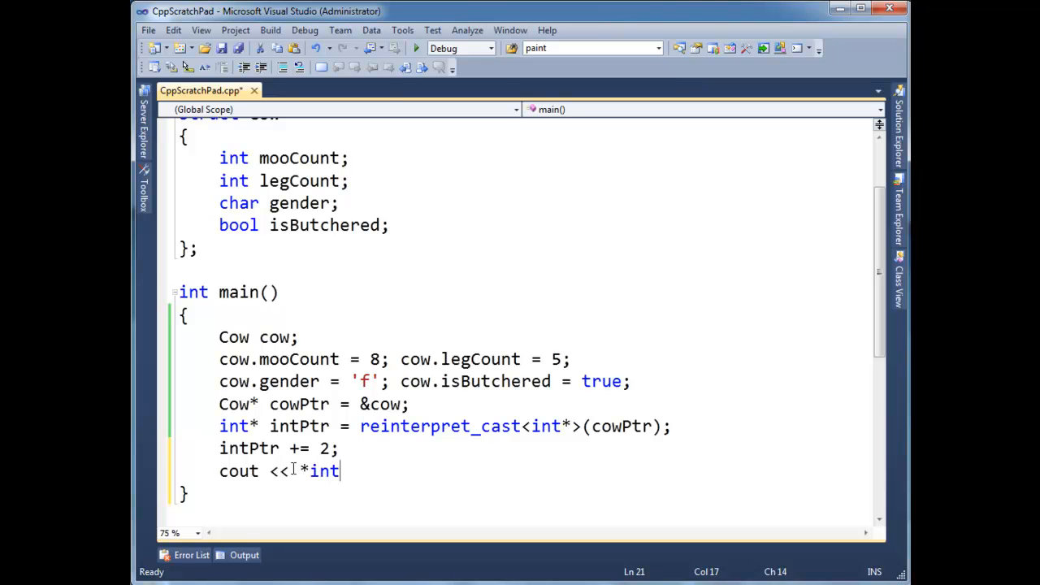
type("Ptr << endl")
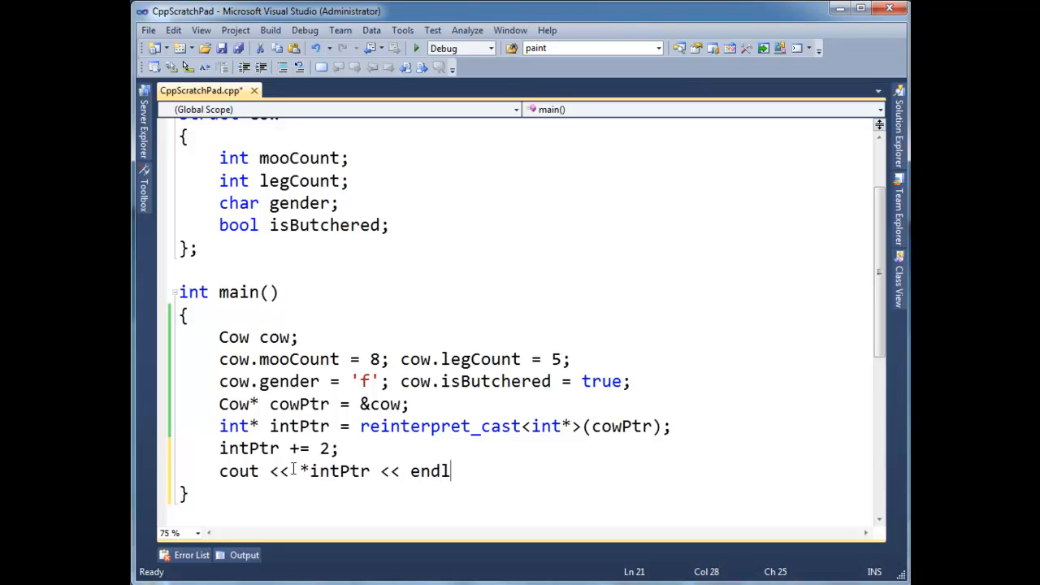
type(";")
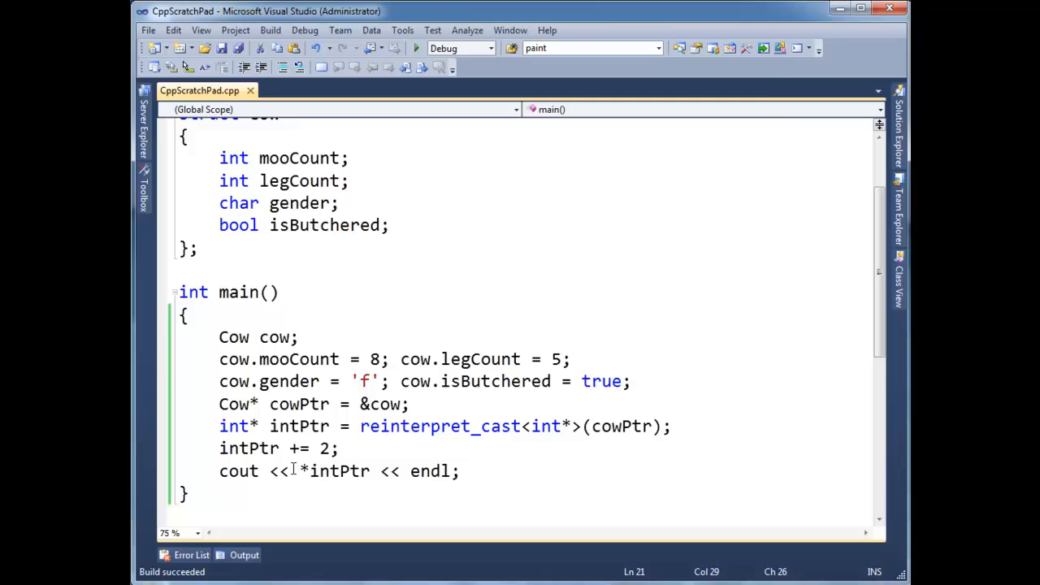
key("F5")
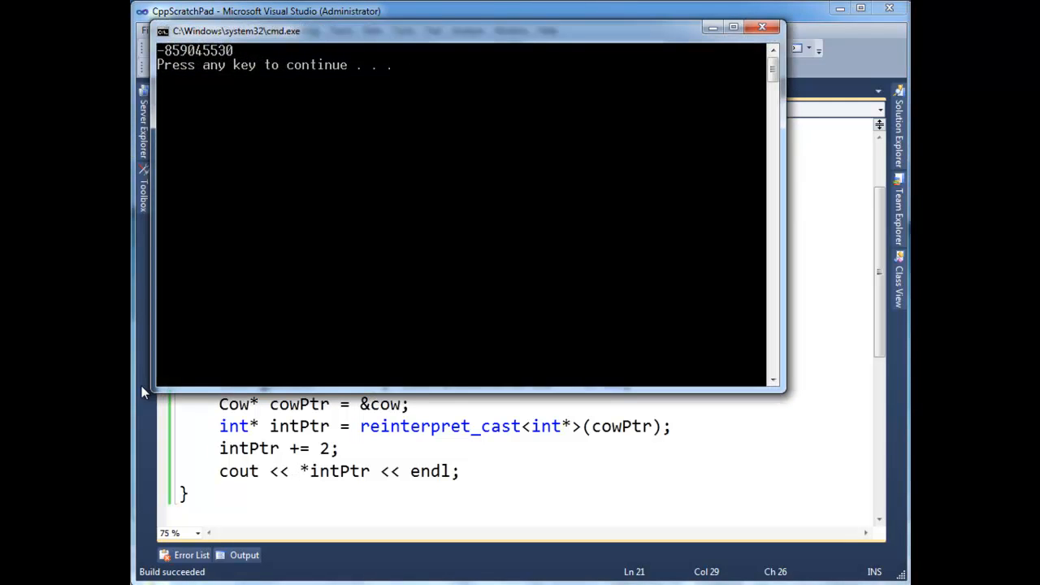
mouse_move(196, 70)
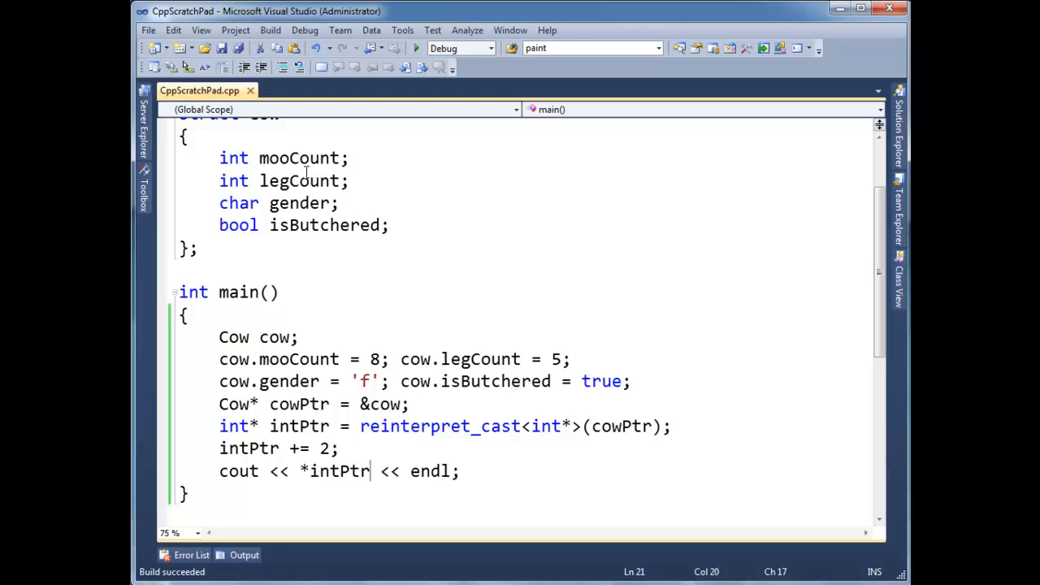
- Rewrite the print as '*reinterpret_cast<char*>(intPtr)' to read the gender field
double_click(298, 203)
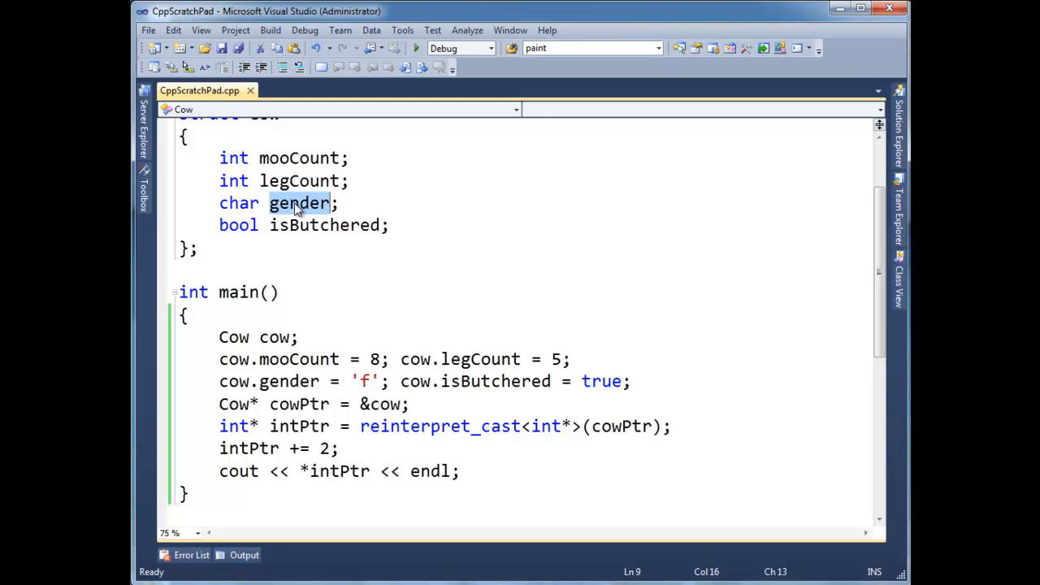
left_click(310, 472)
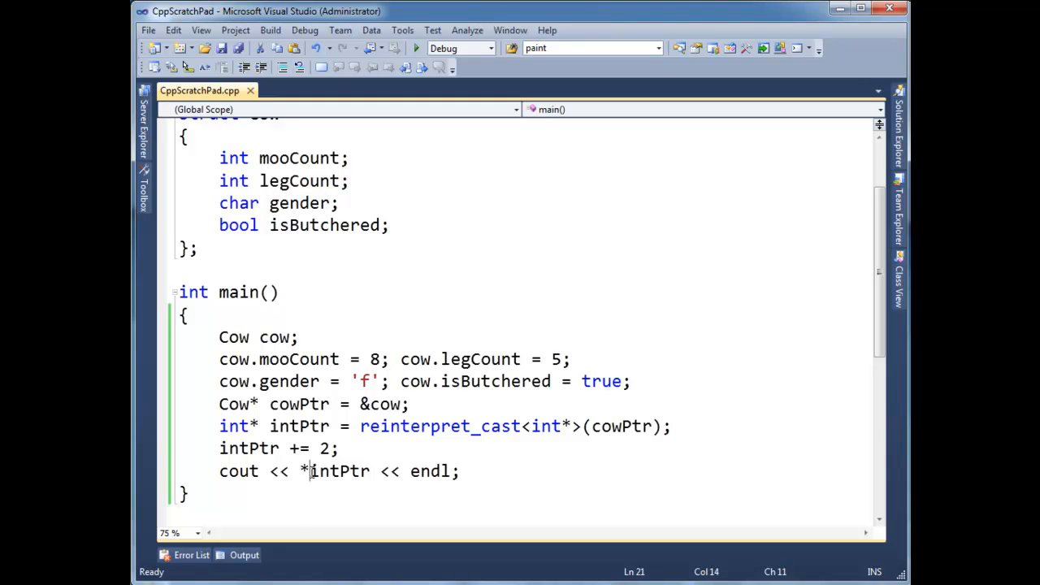
type("reinterpret")
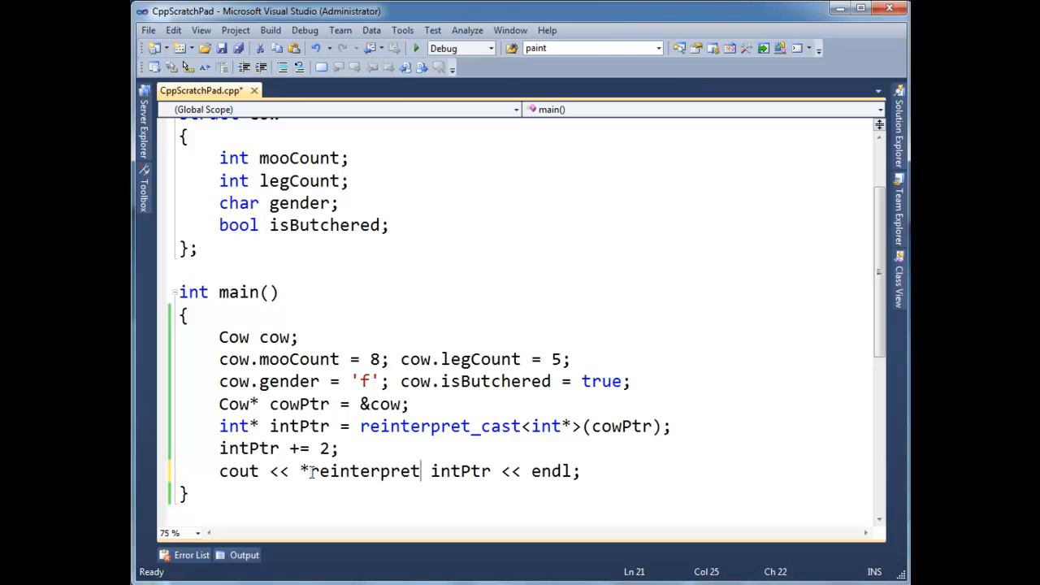
type("_cast")
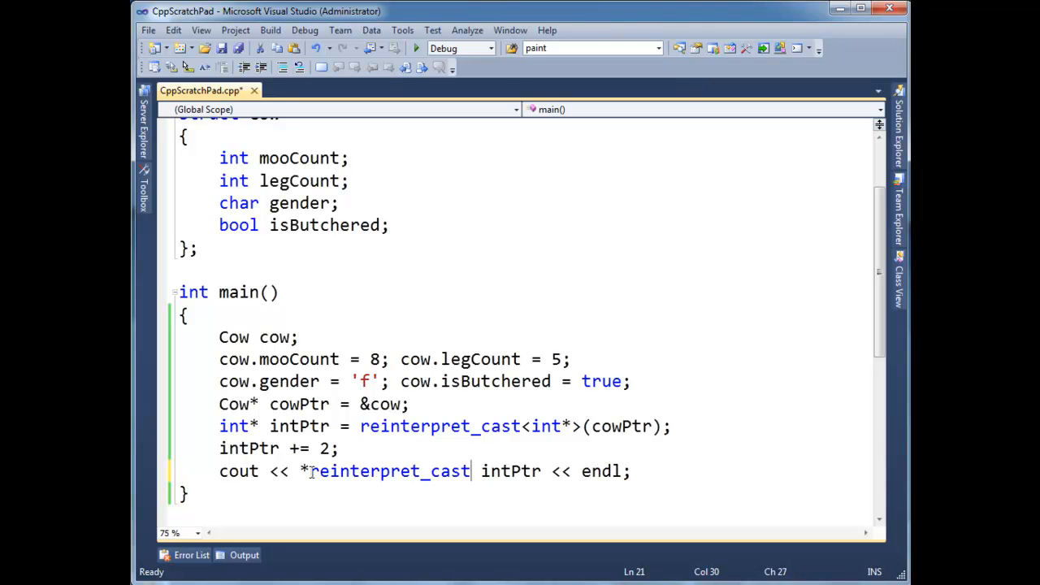
type("<")
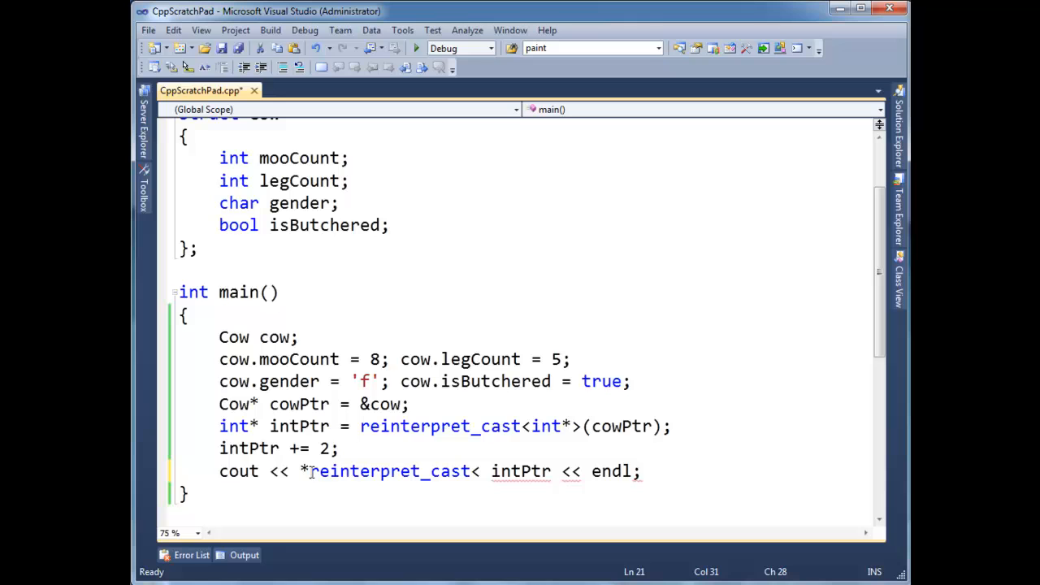
double_click(439, 426)
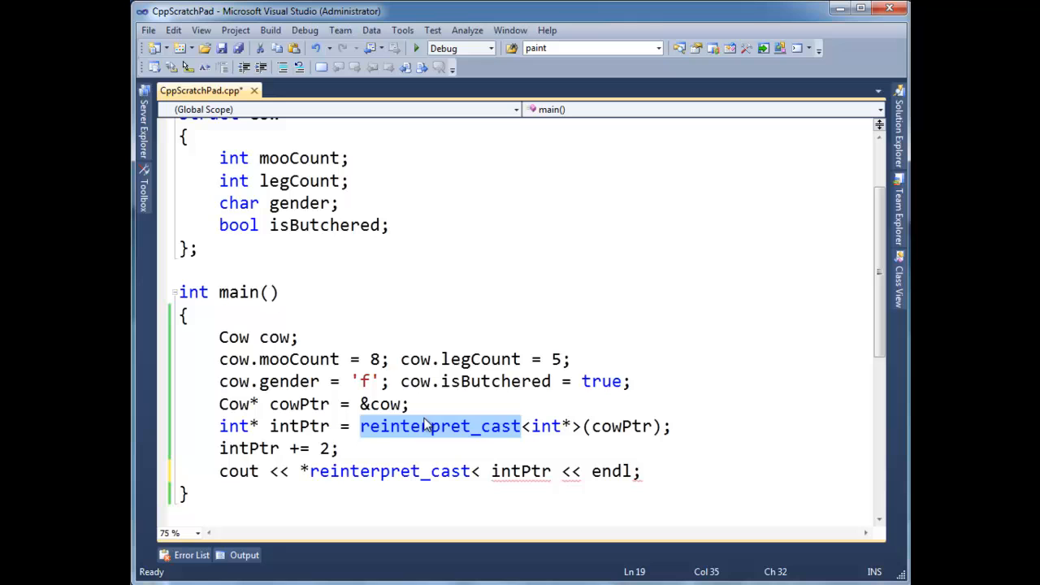
left_click(425, 426)
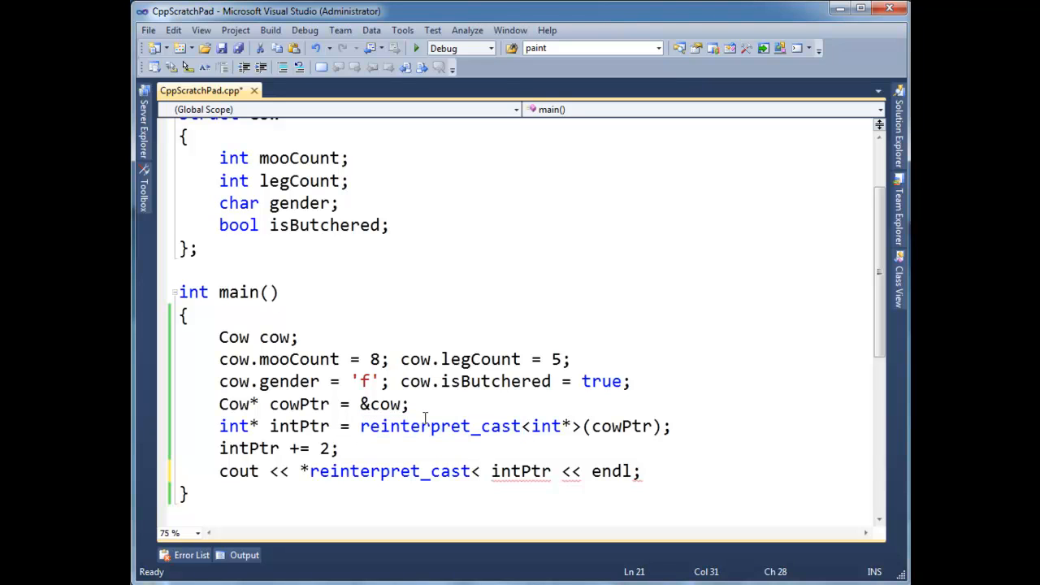
double_click(388, 471)
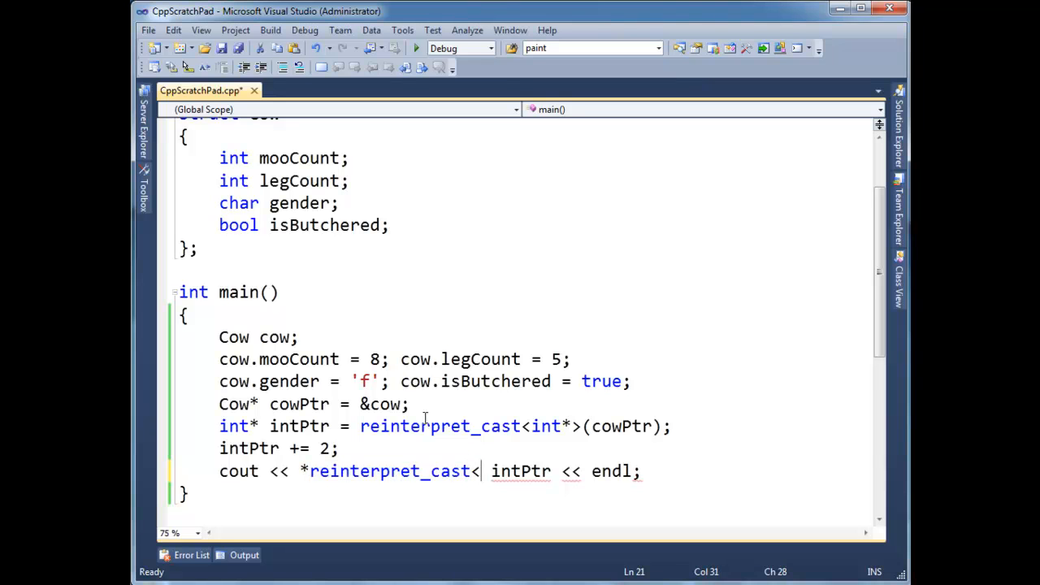
type("char*>")
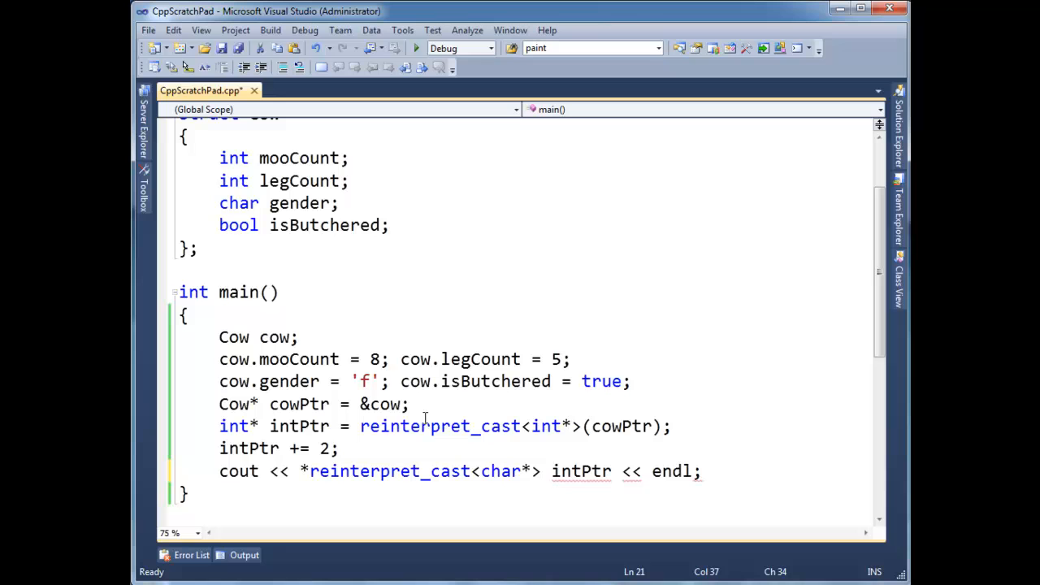
type("intPtr")
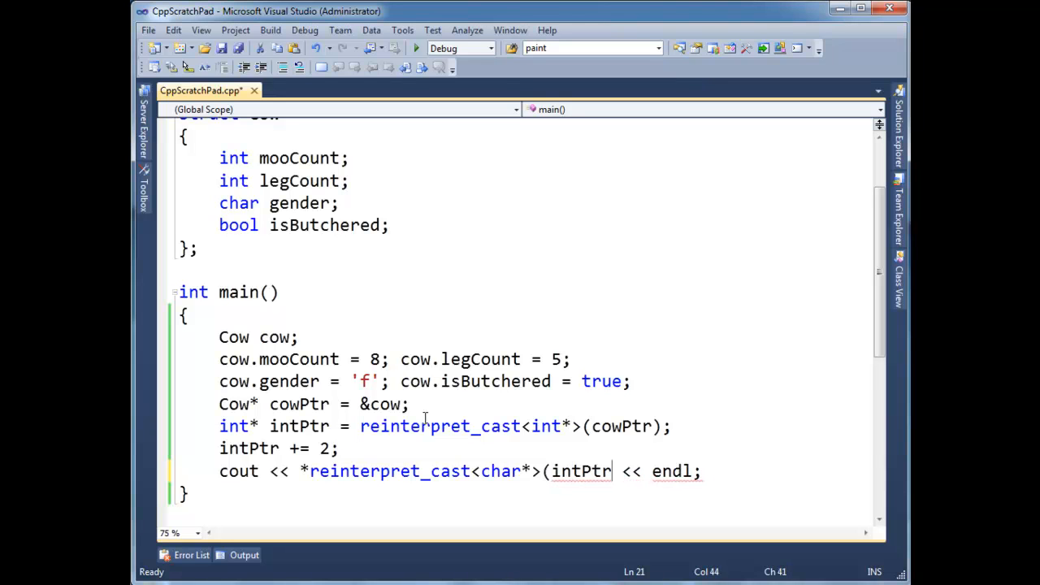
type(")")
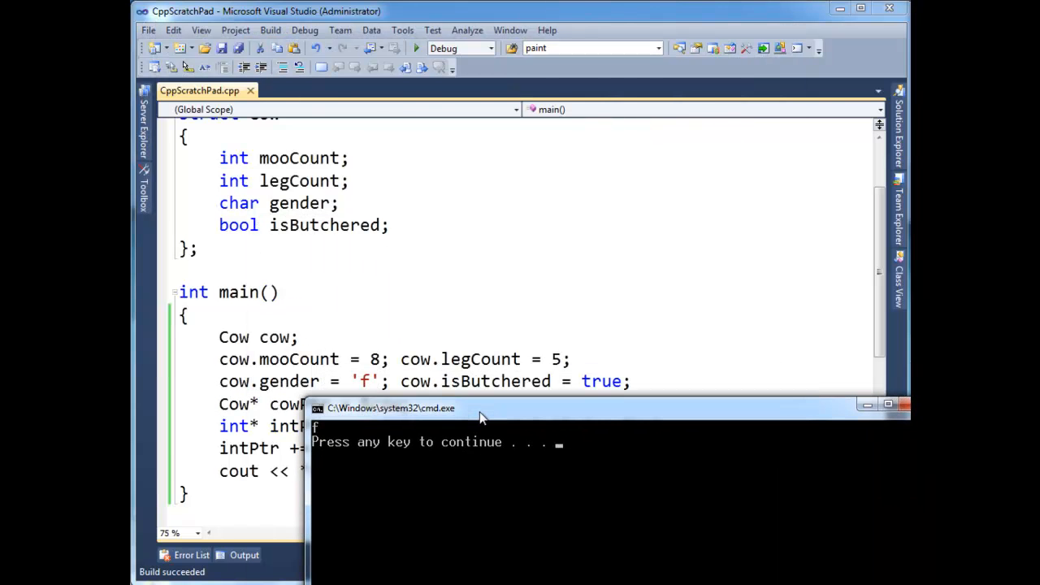
mouse_move(327, 439)
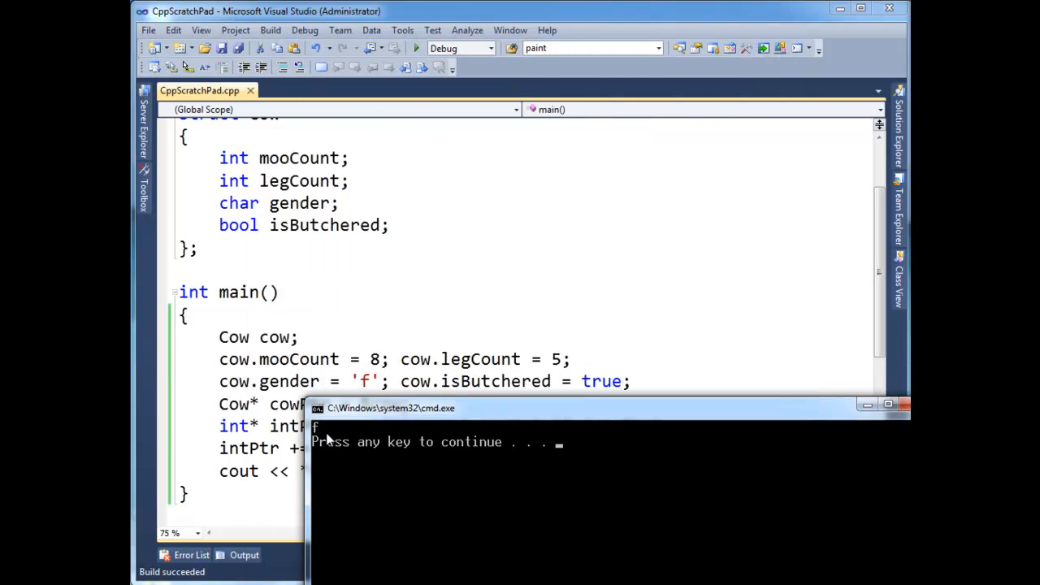
- Dismiss the finished program's console window showing f
key("enter")
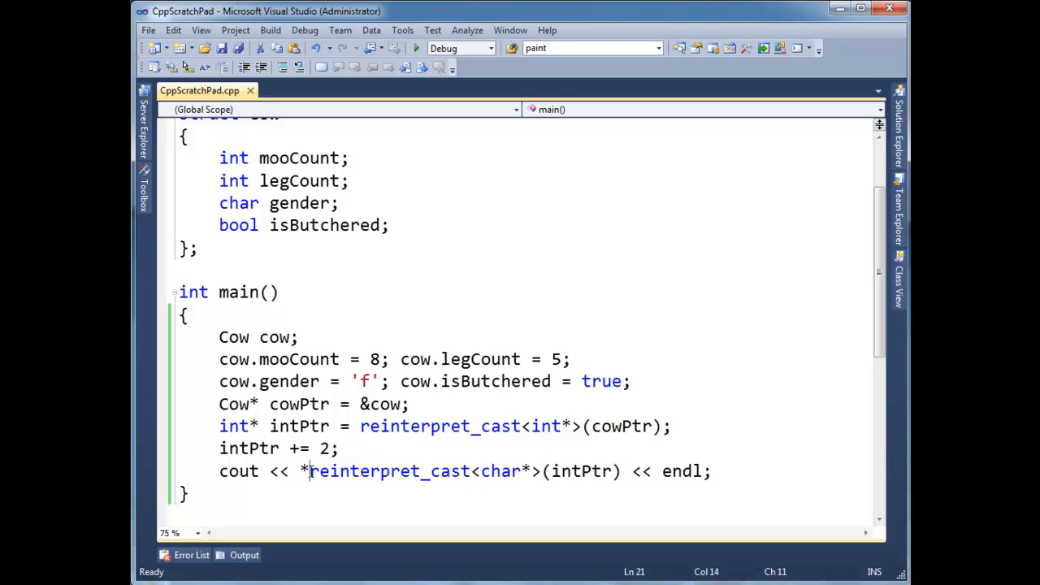
- Store the cast in 'char* charPtr' and add 'cout << *charPtr << endl;' below
type("char*")
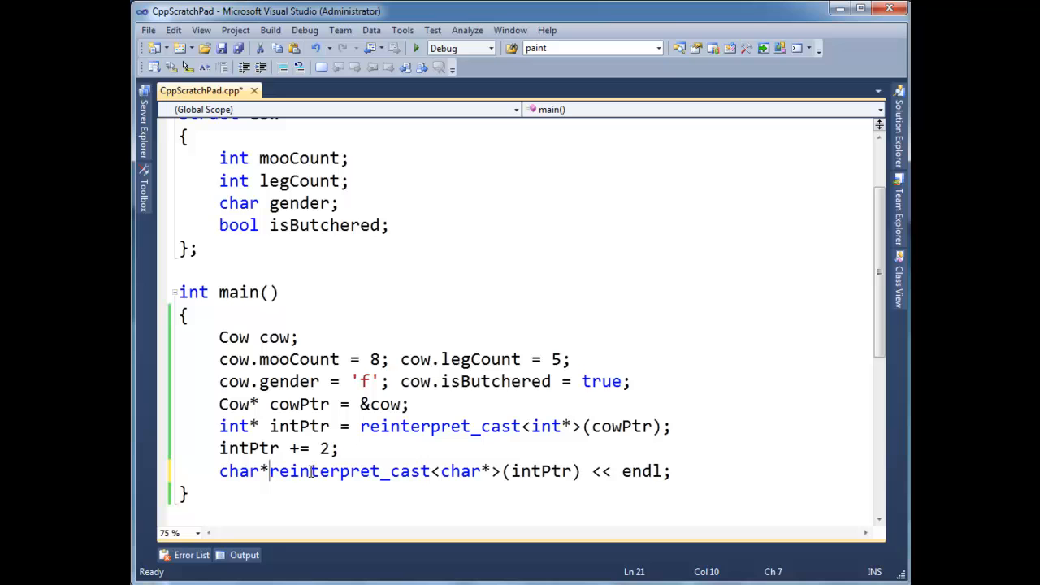
type("c =")
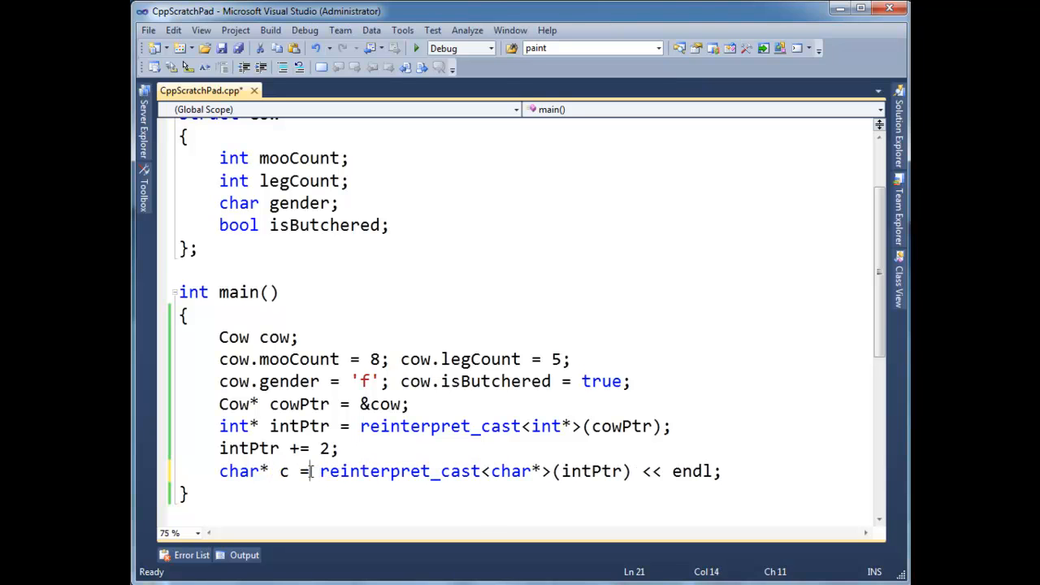
type("harPtr")
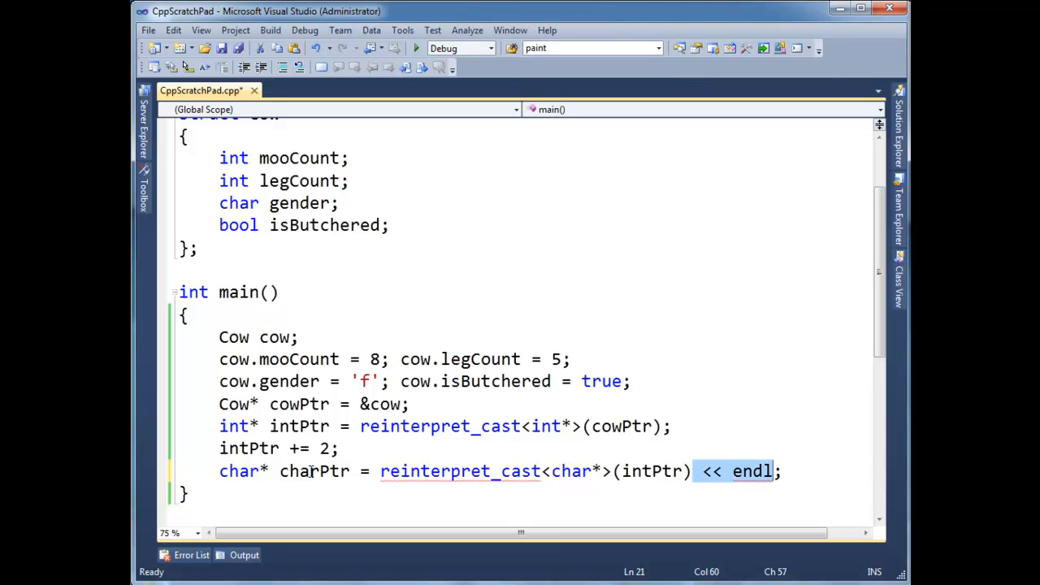
key("Delete")
type("cout <<")
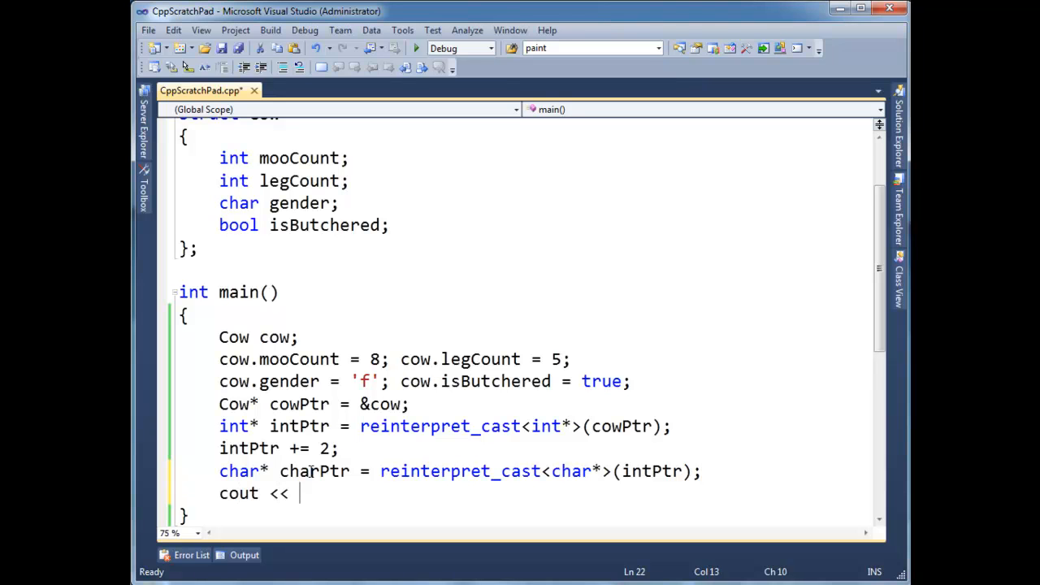
type("*charPtr")
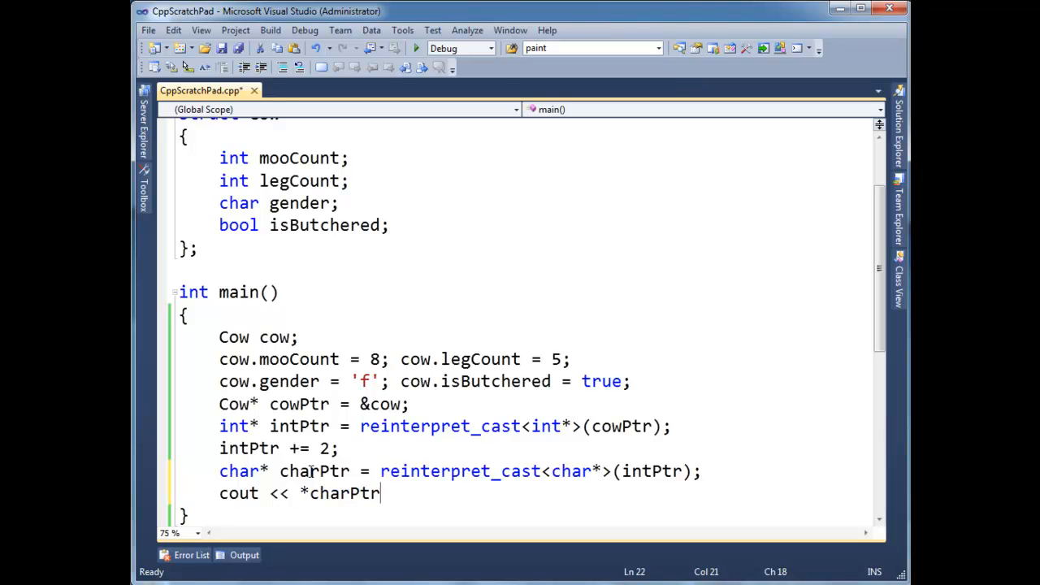
type("<< endl;")
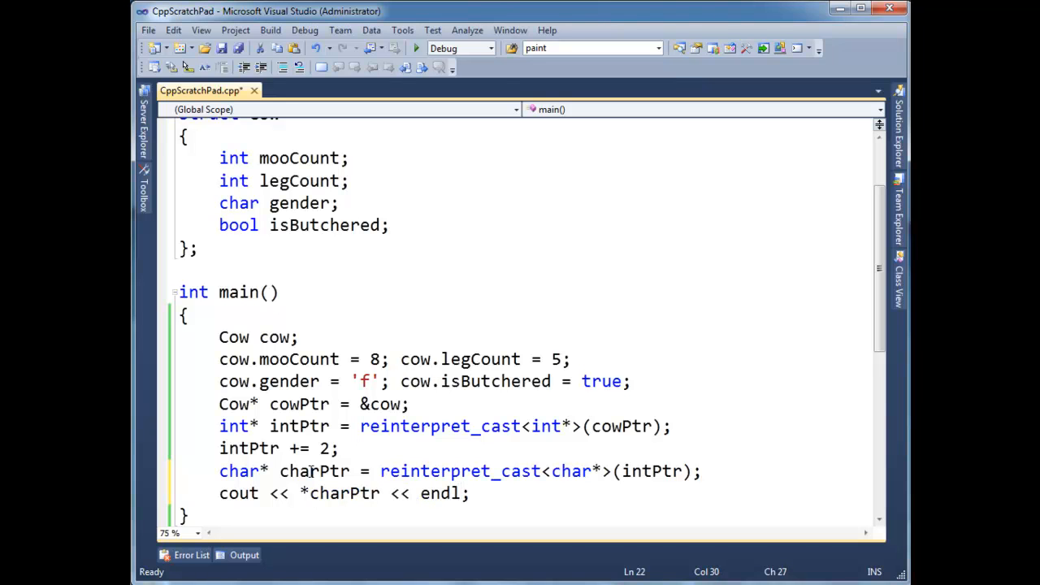
key("F5")
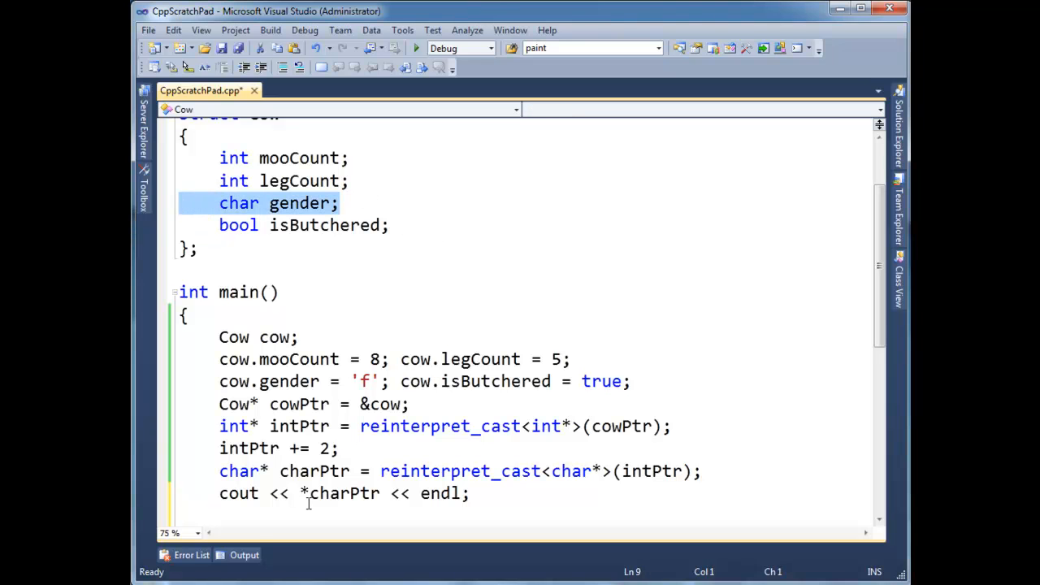
- Insert 'charPtr++;' before 'cout << *charPtr << endl;', highlighting charPtr and true
type("charPt")
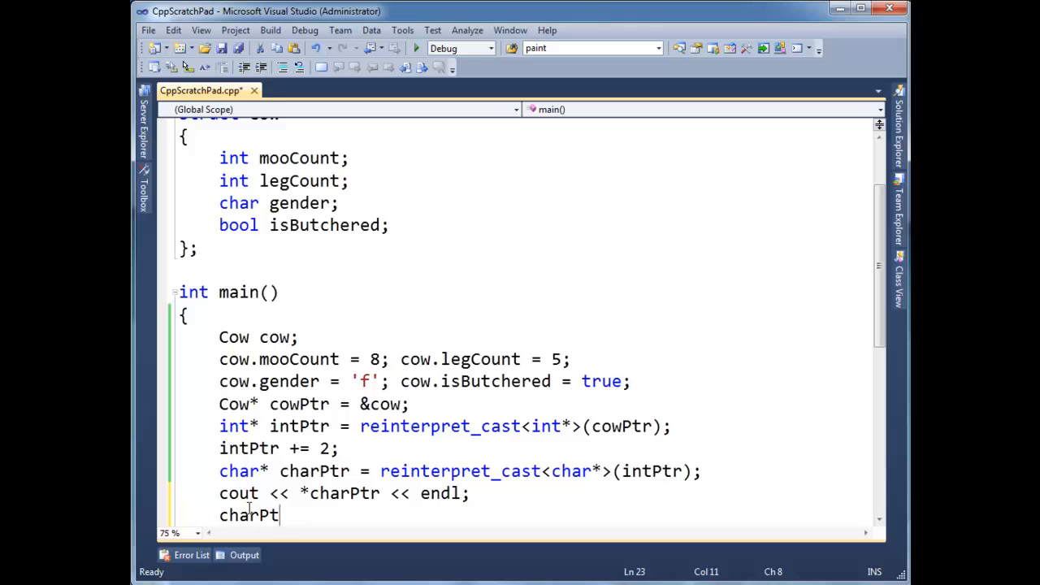
type("r++;")
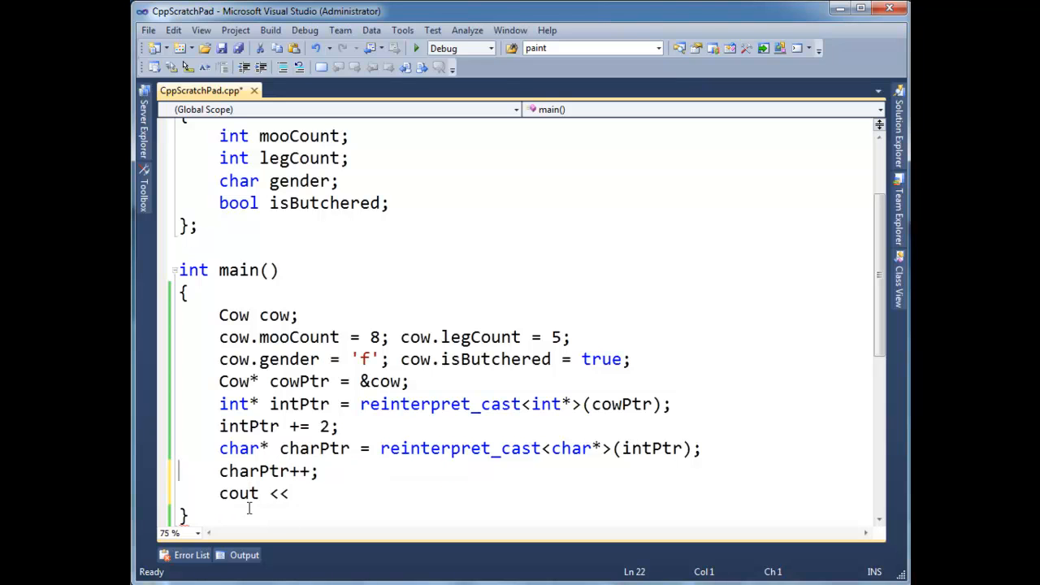
type("*charPtr << endl;")
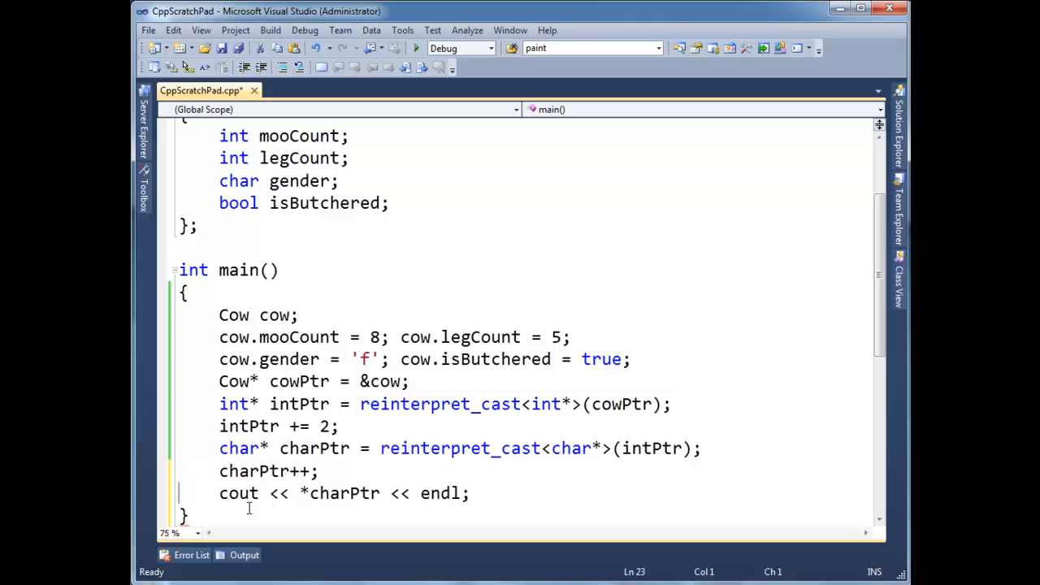
mouse_move(268, 470)
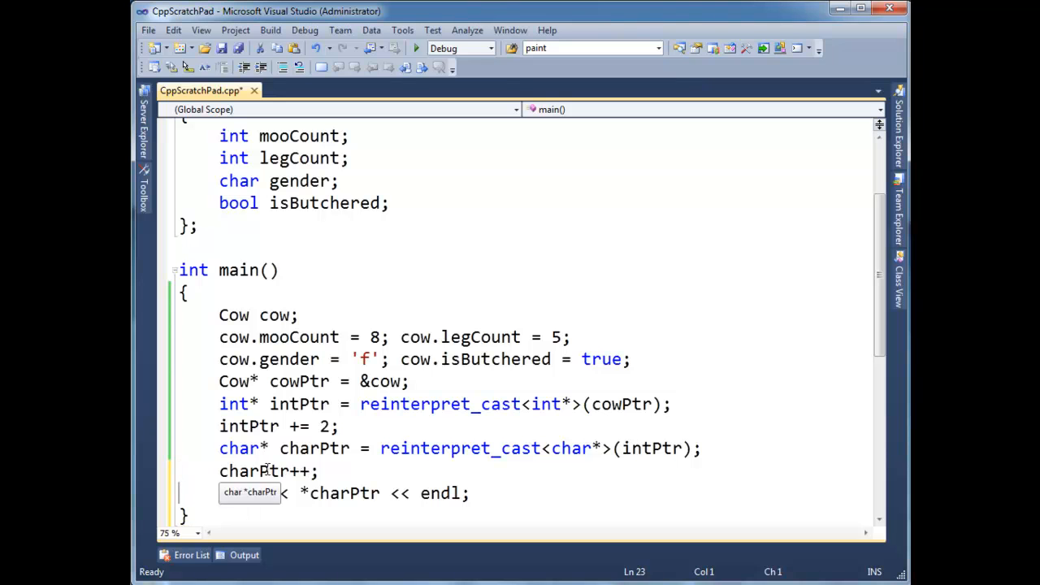
double_click(322, 203)
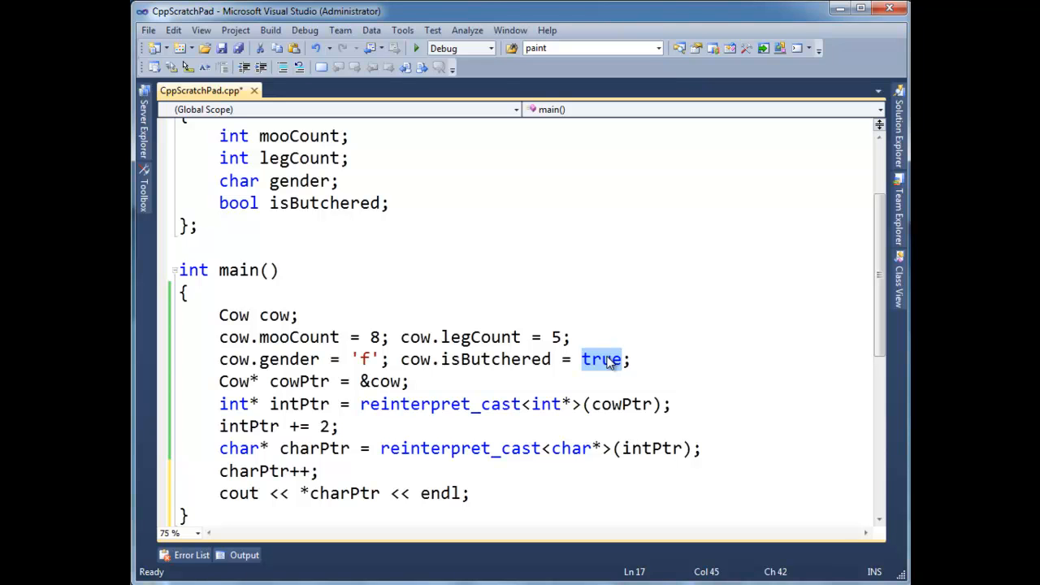
double_click(340, 493)
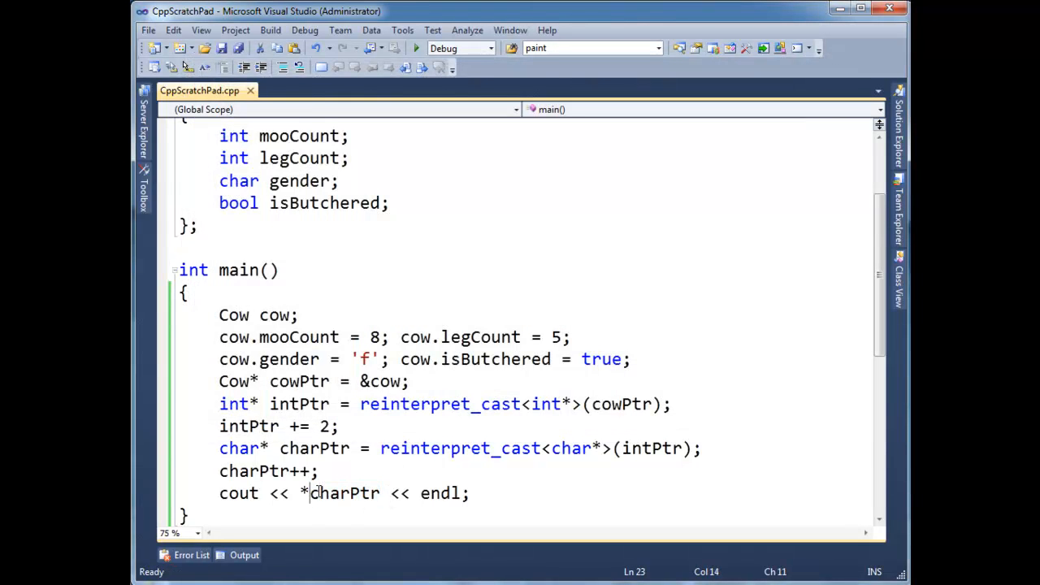
- Change the print to 'cout << *reinterpret_cast<bool*>(charPtr) << endl;'
type("\" \"")
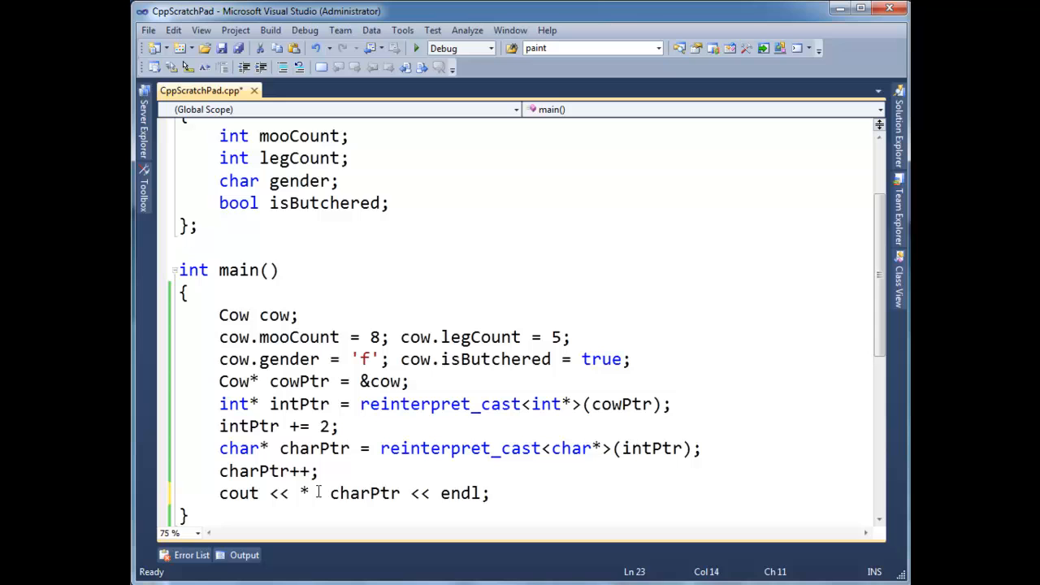
type("reinterpret_cas")
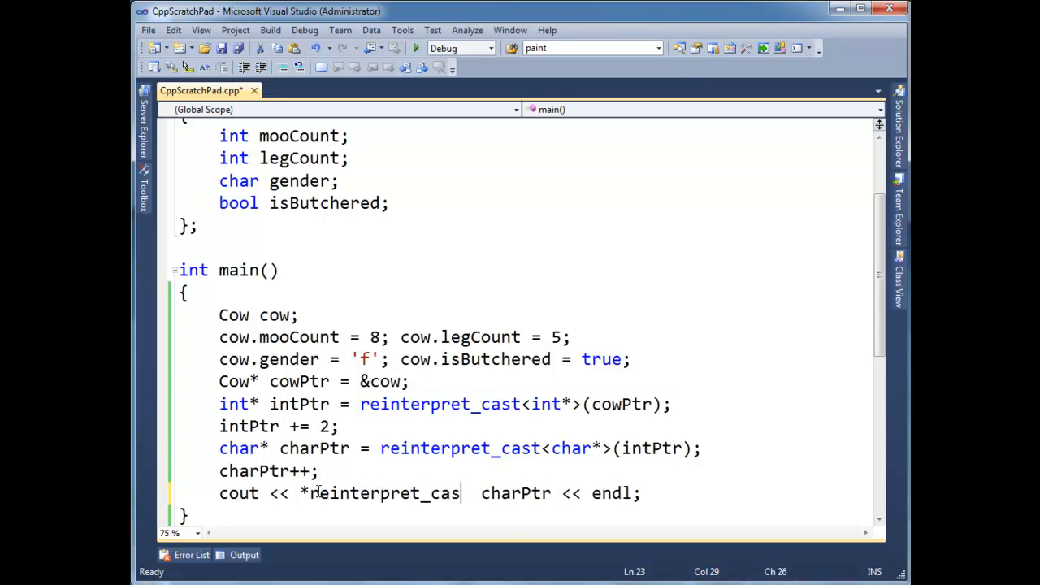
type("t<")
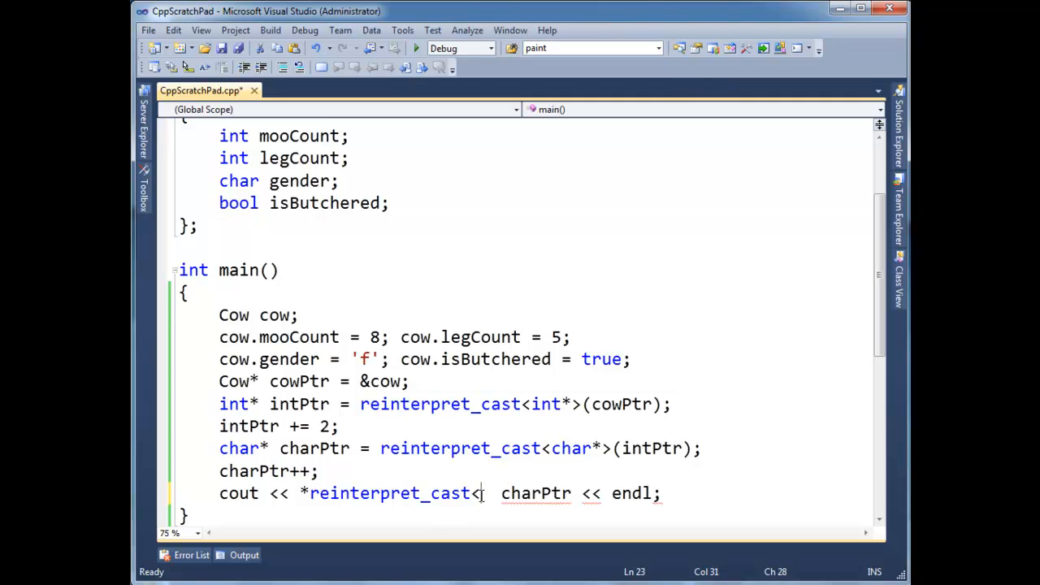
type("bool")
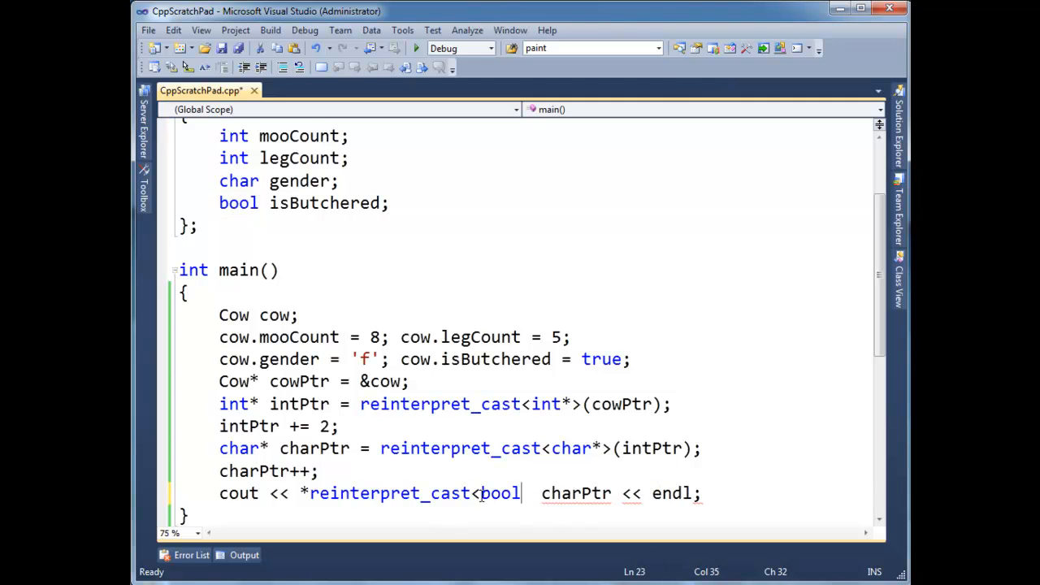
type("*>(")
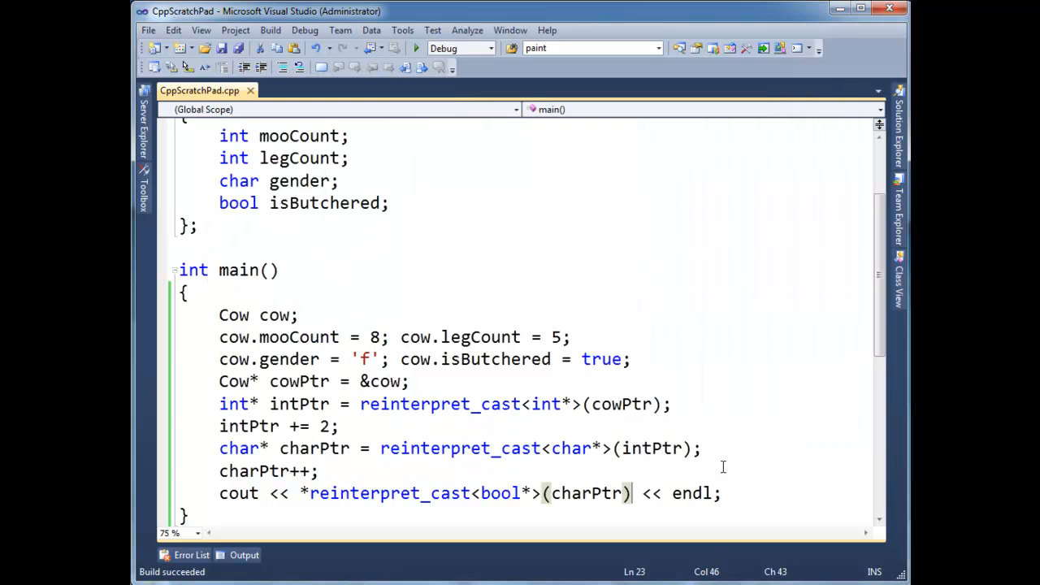
- Add 'cout << true << endl;' and highlight reinterpret_cast on the intPtr line
type("cout << t")
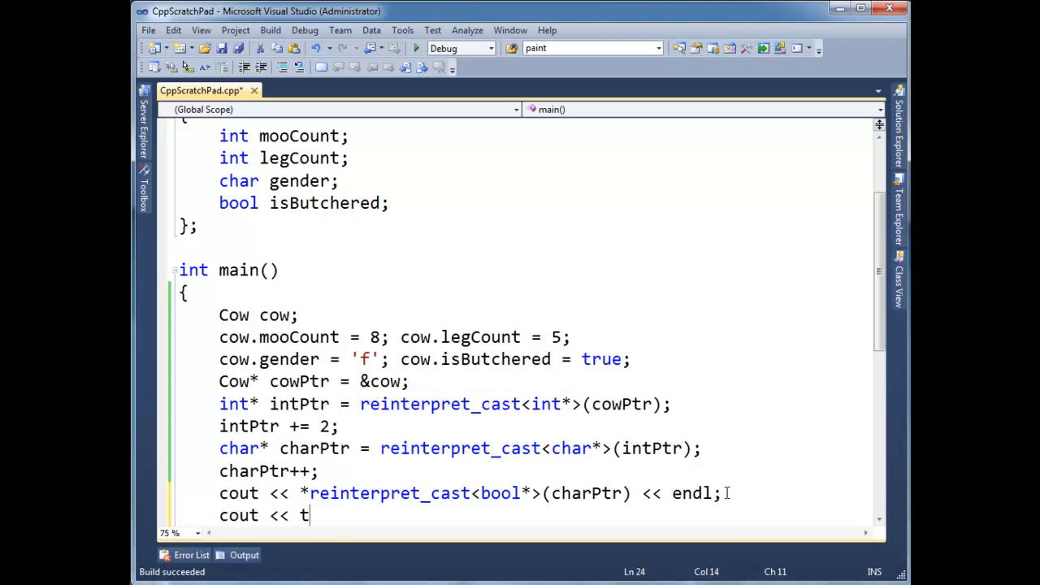
type("rue << endl;")
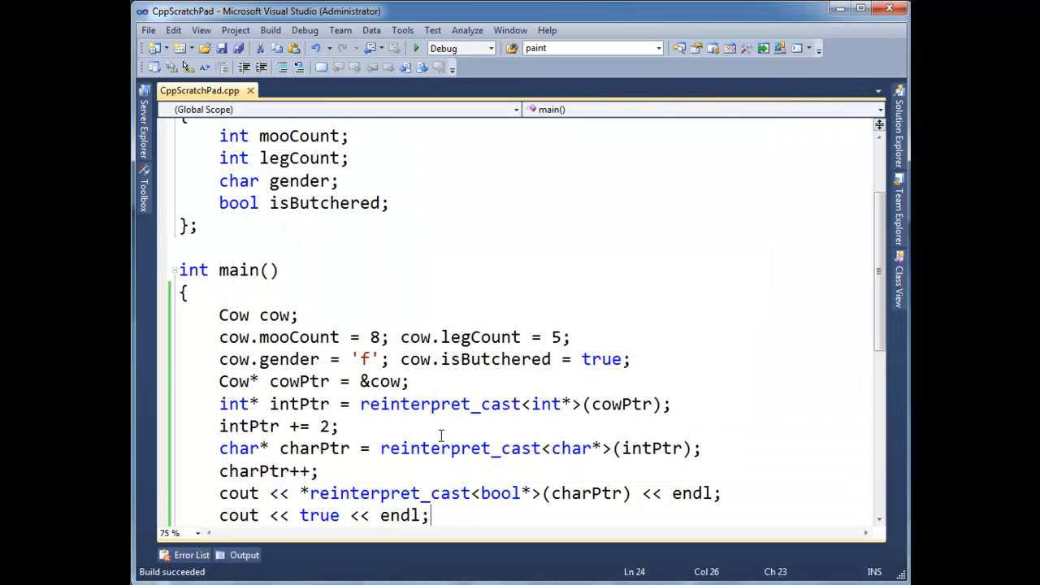
double_click(438, 404)
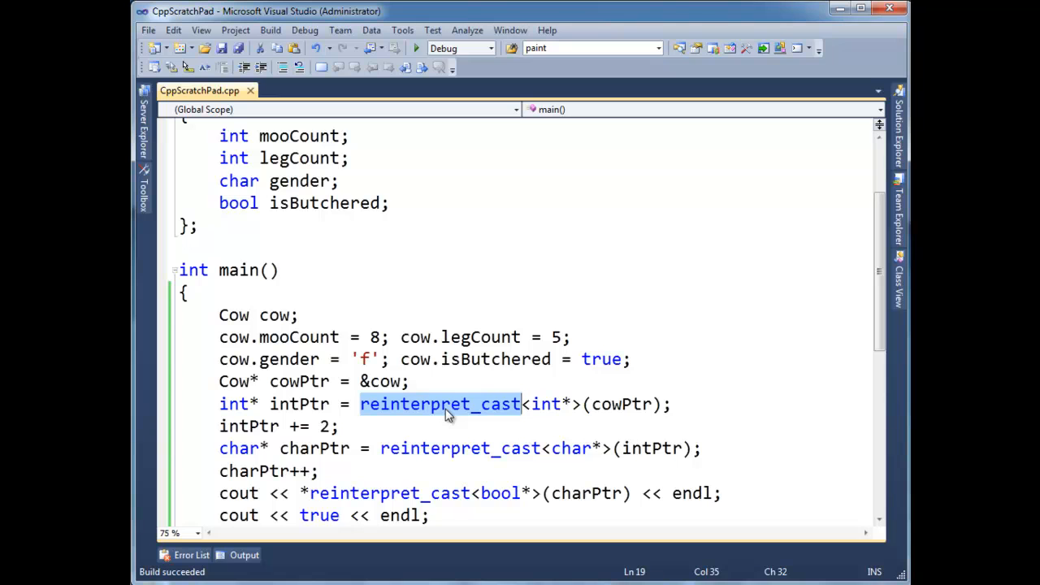